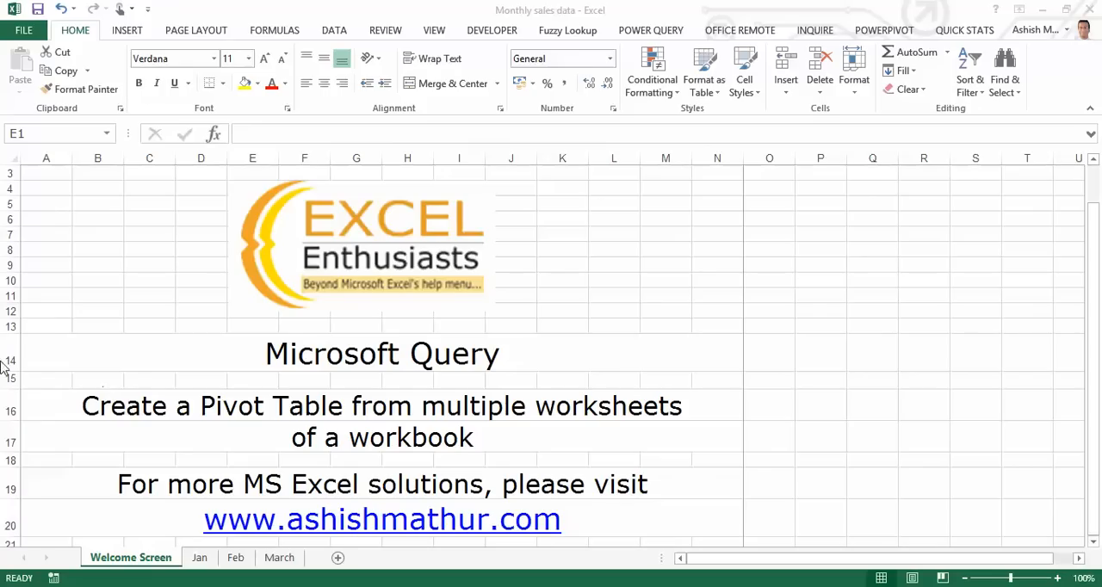
pyautogui.moveTo(418, 357)
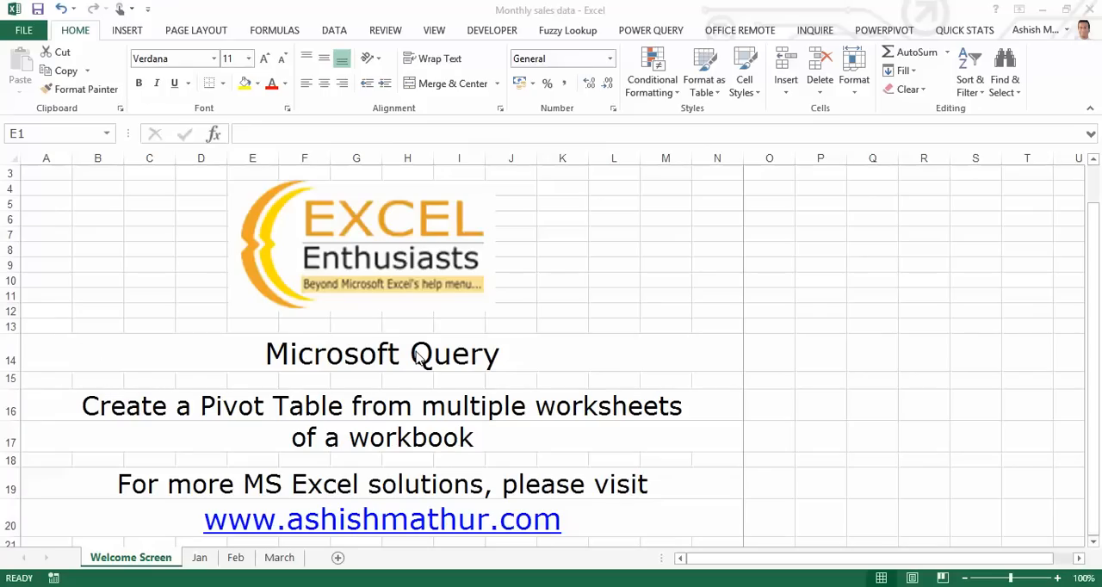
pyautogui.moveTo(127, 419)
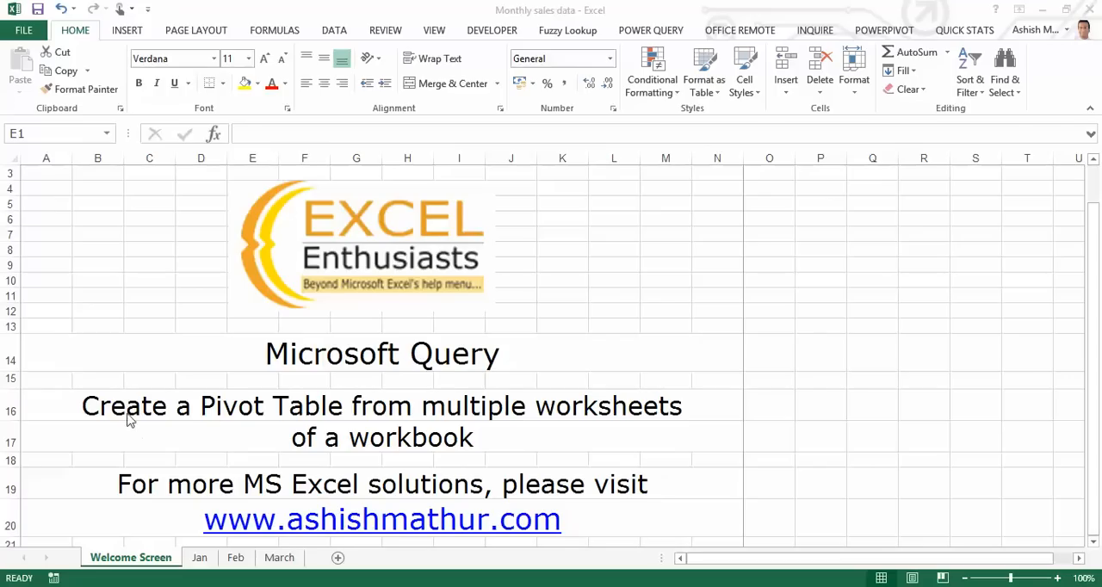
pyautogui.moveTo(397, 422)
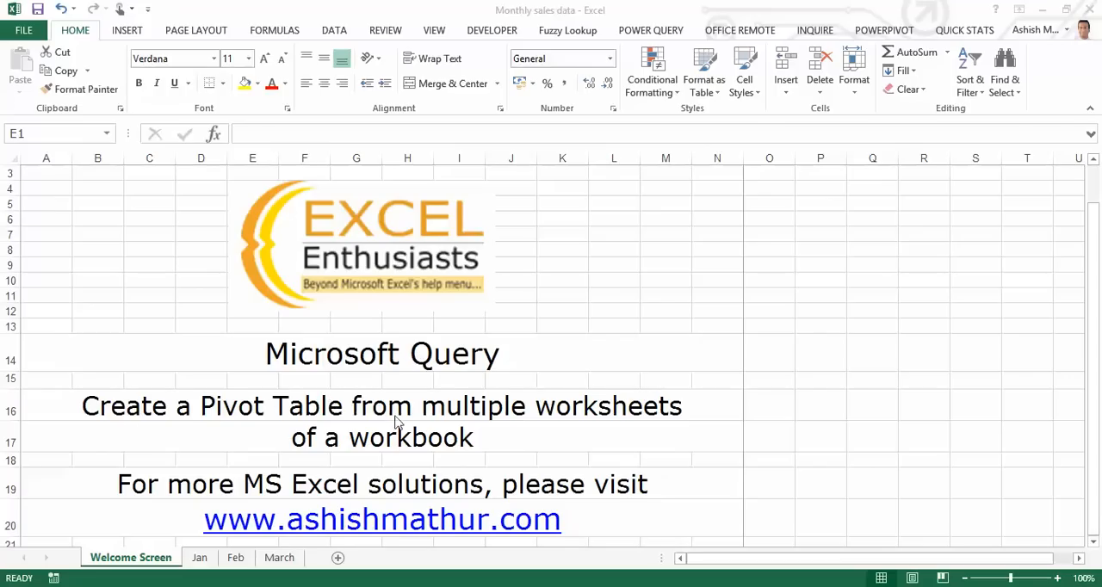
pyautogui.moveTo(489, 437)
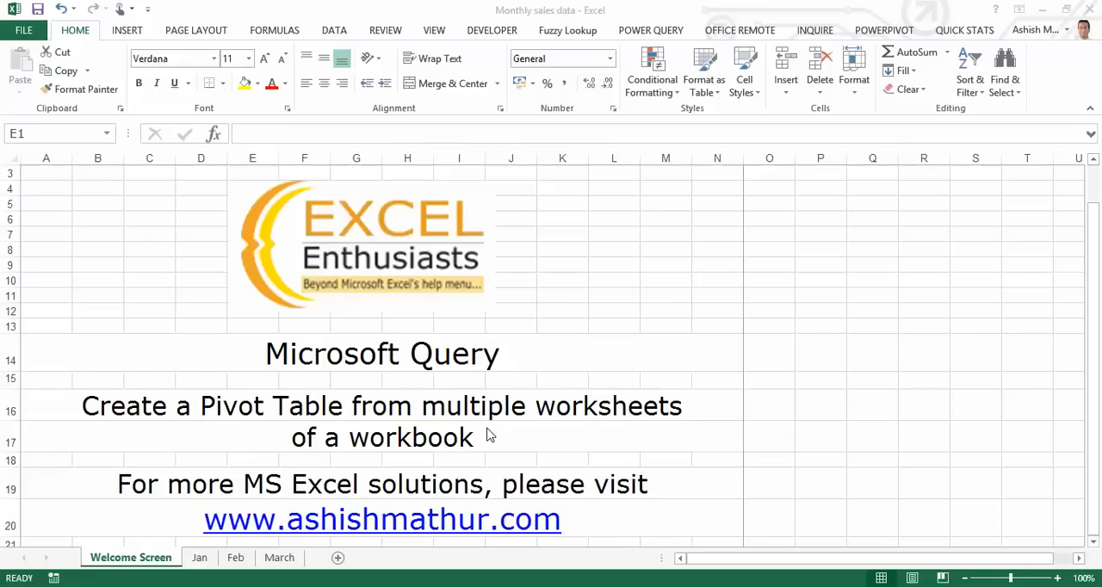
pyautogui.moveTo(339, 515)
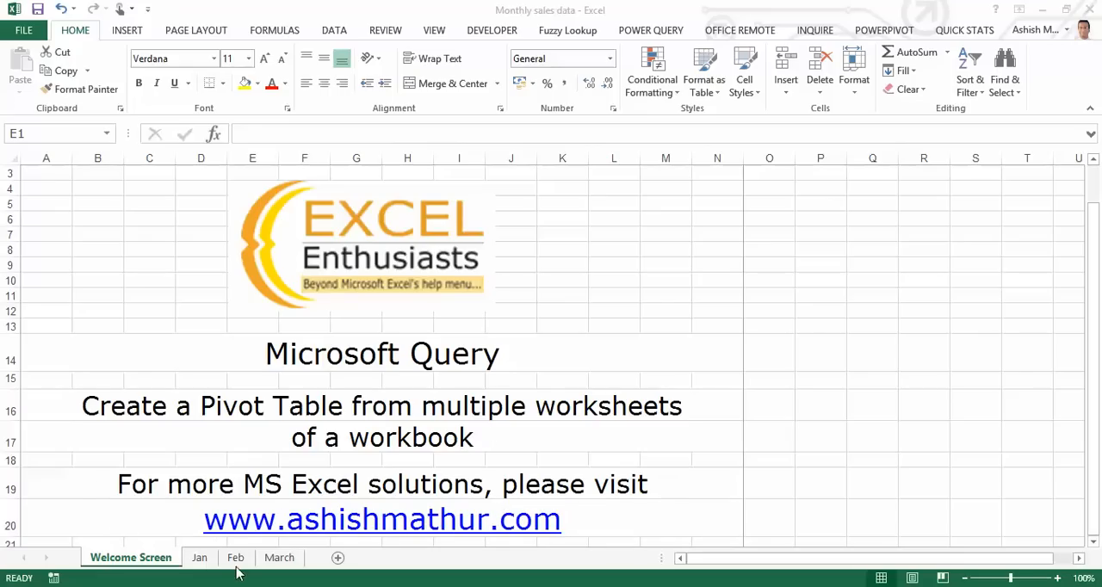
# Browse the January sales data and its Article Number and Tax Type headings.
pyautogui.click(199, 557)
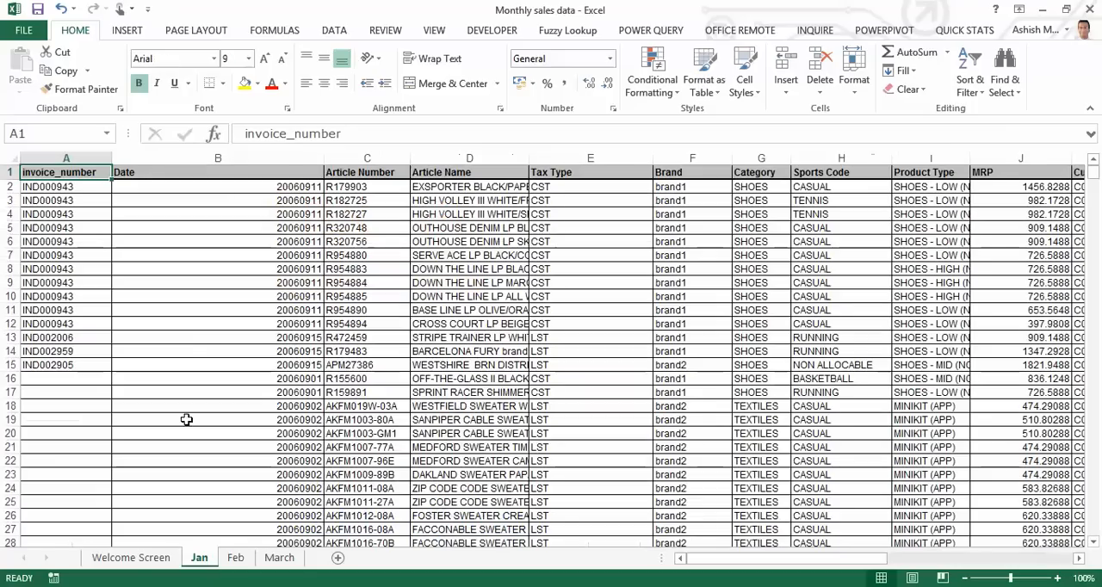
pyautogui.moveTo(191, 341)
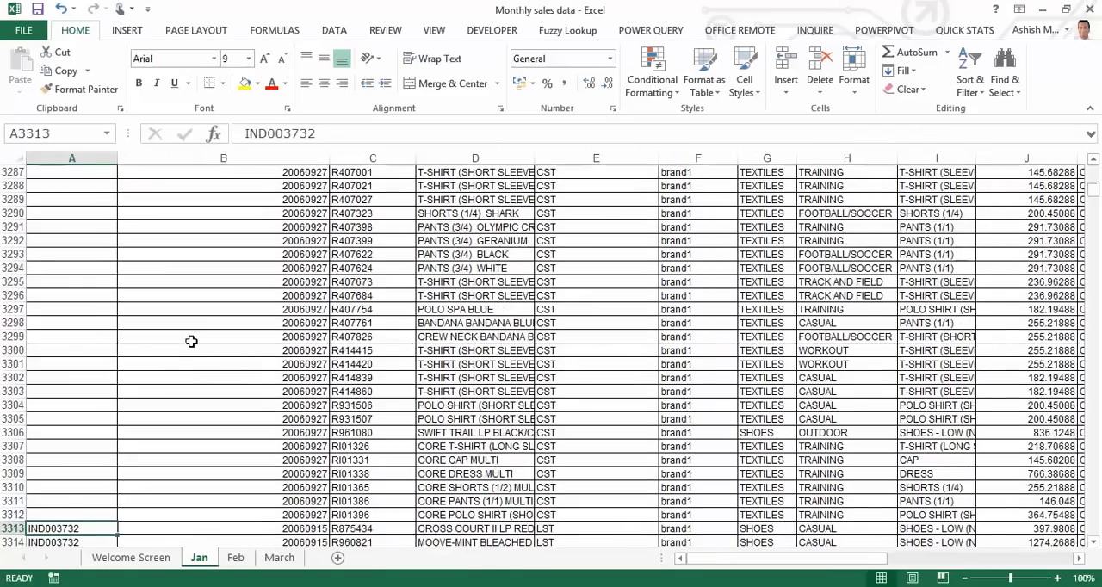
pyautogui.scroll(-3)
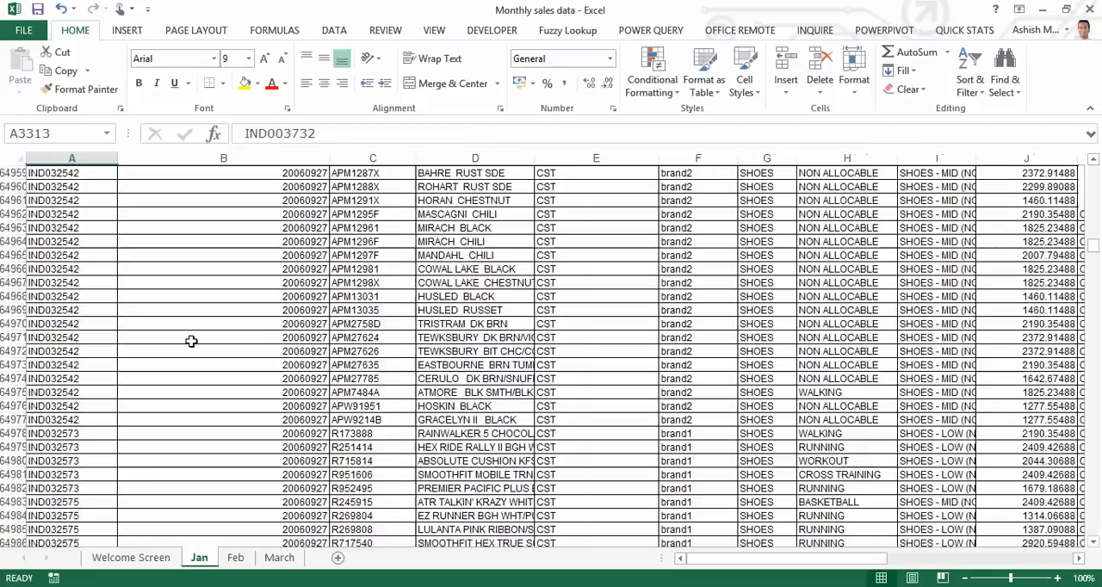
pyautogui.press('ctrl+Home')
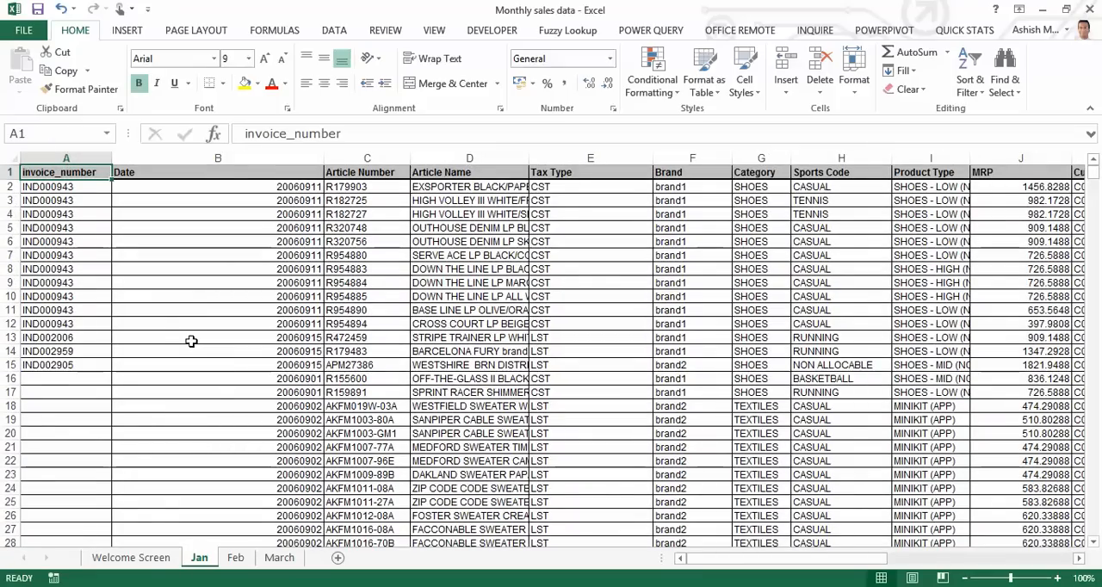
pyautogui.click(365, 172)
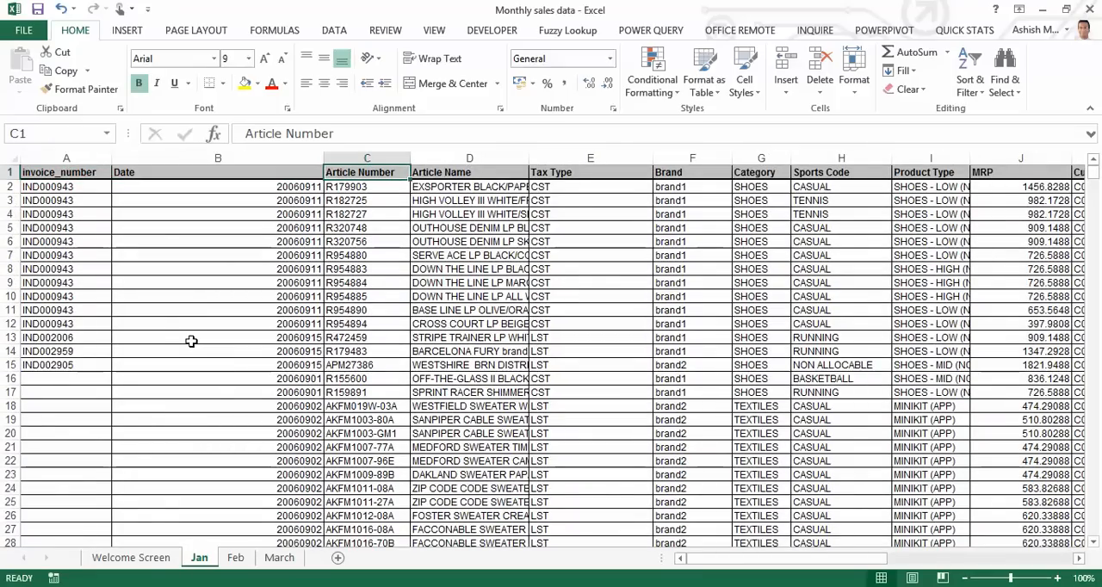
pyautogui.click(590, 172)
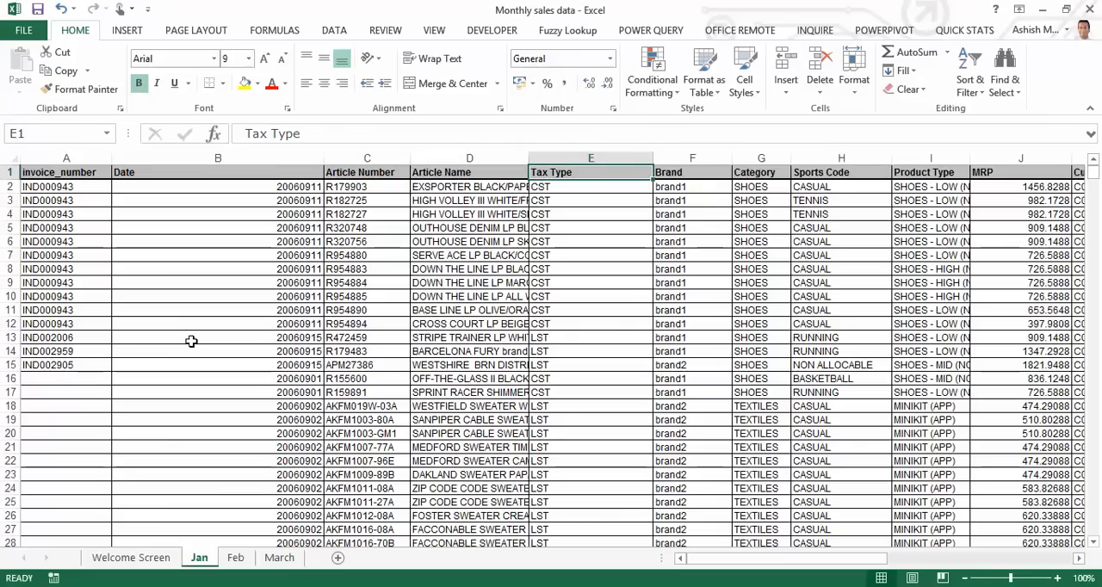
pyautogui.click(841, 172)
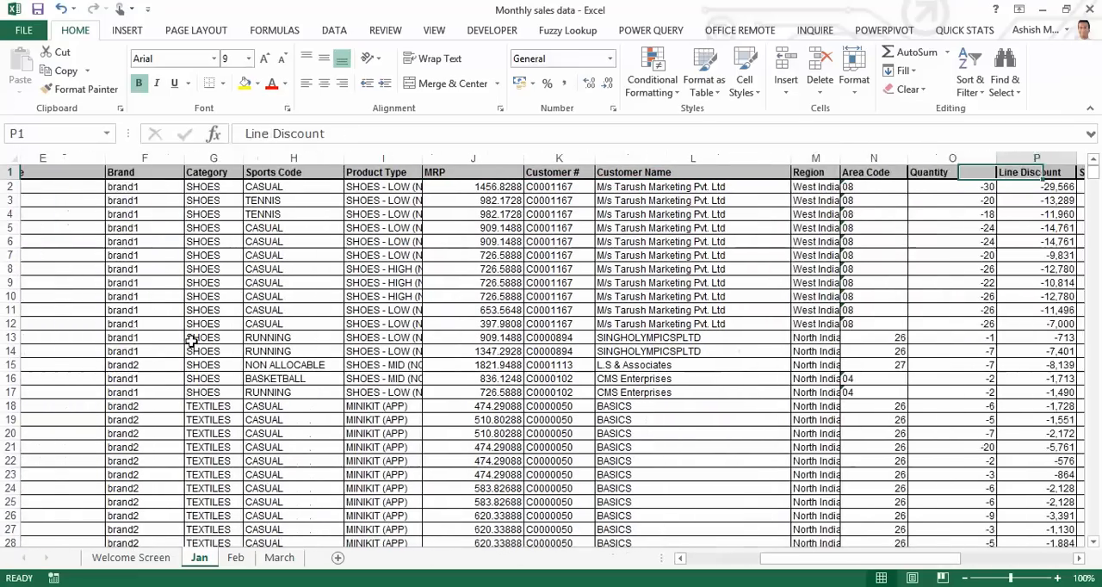
pyautogui.hscroll(3)
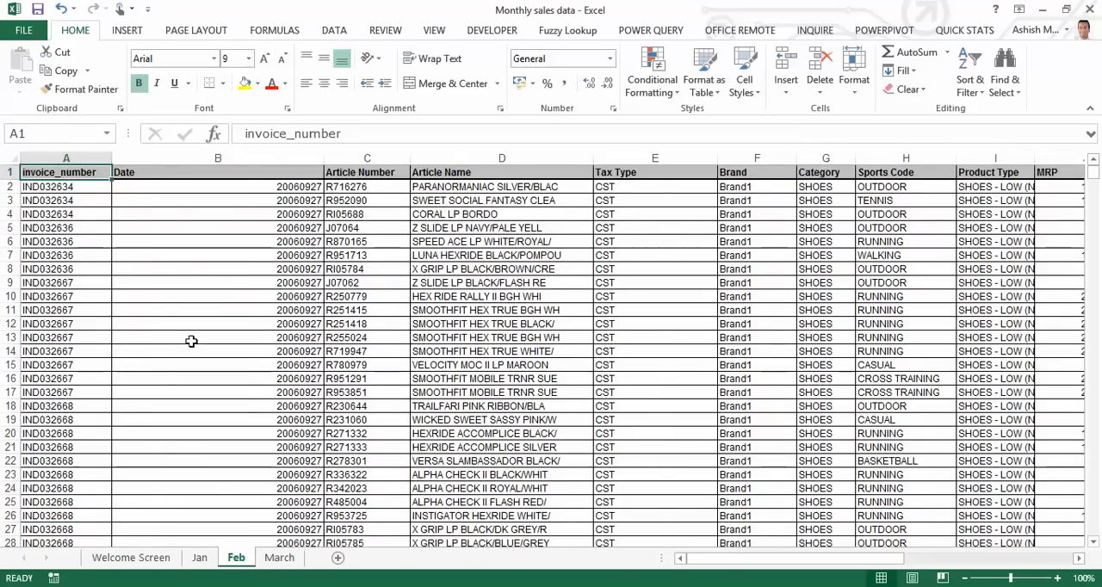
pyautogui.click(279, 558)
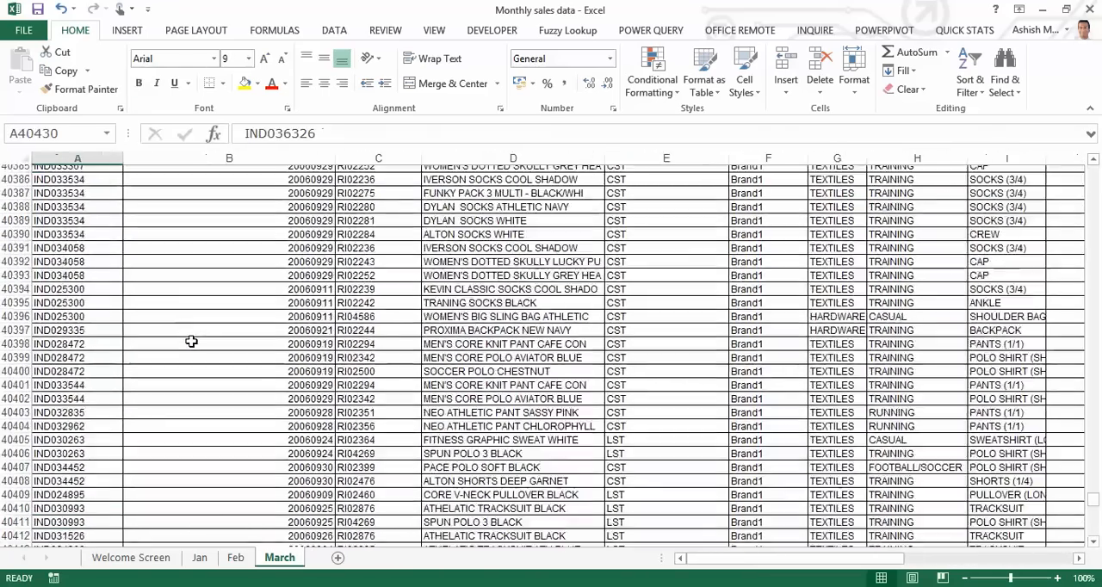
pyautogui.scroll(-3)
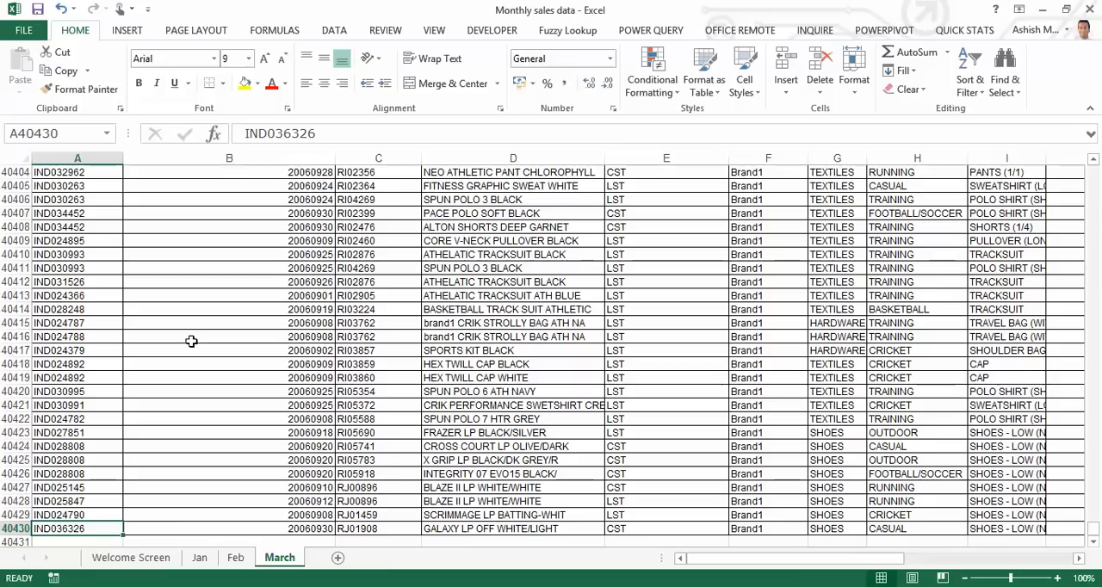
pyautogui.press('ctrl+Home')
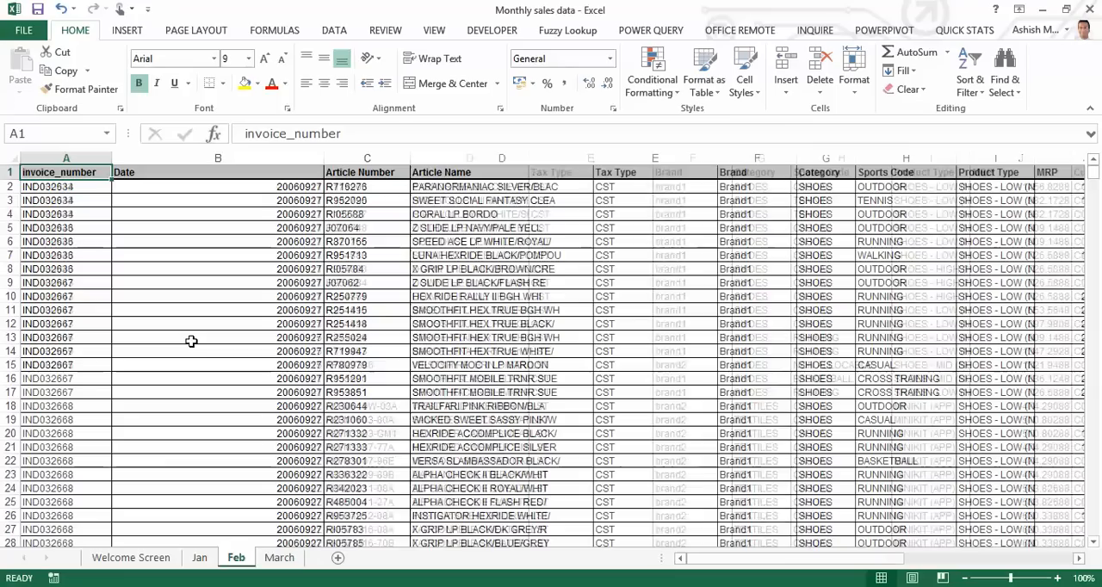
pyautogui.click(279, 558)
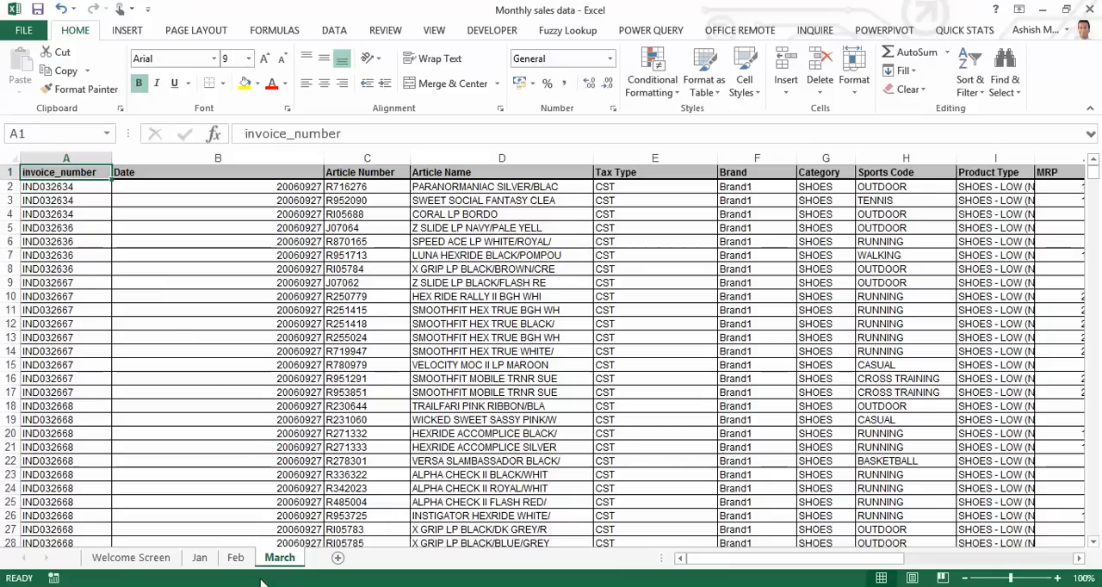
pyautogui.moveTo(236, 573)
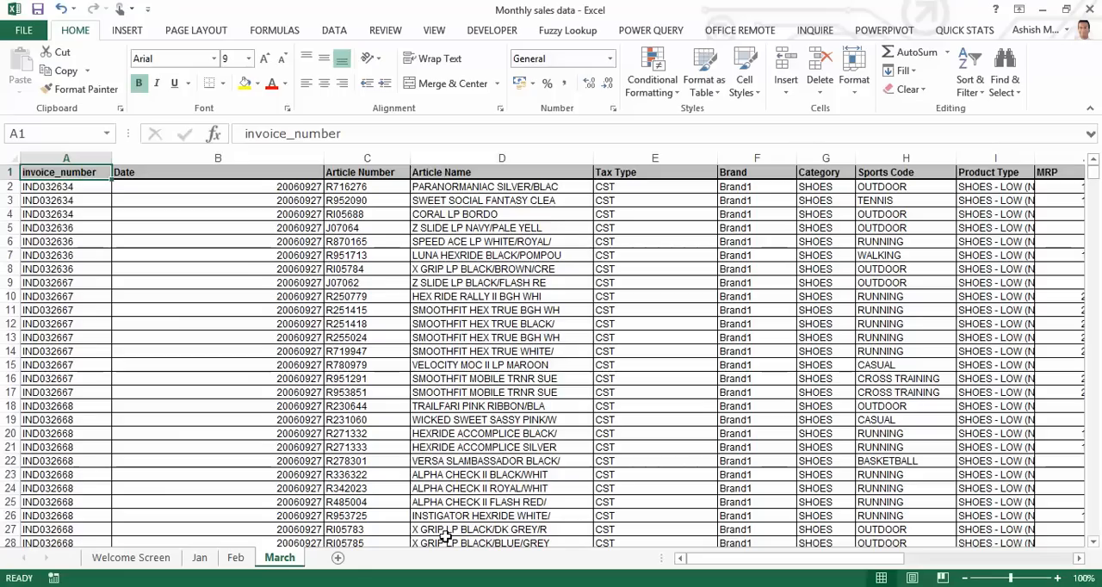
pyautogui.moveTo(337, 558)
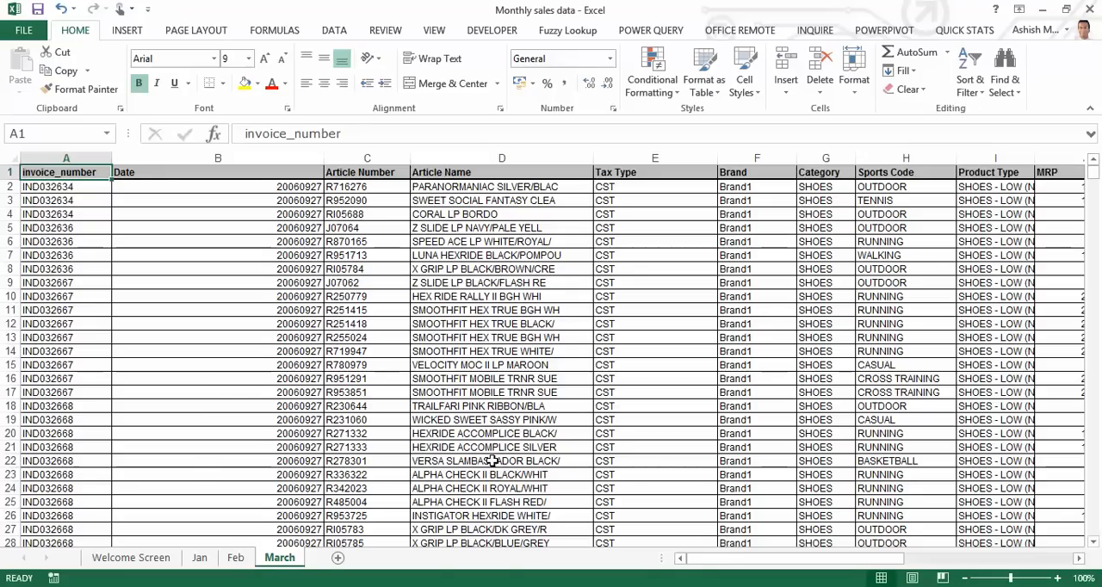
pyautogui.moveTo(803, 375)
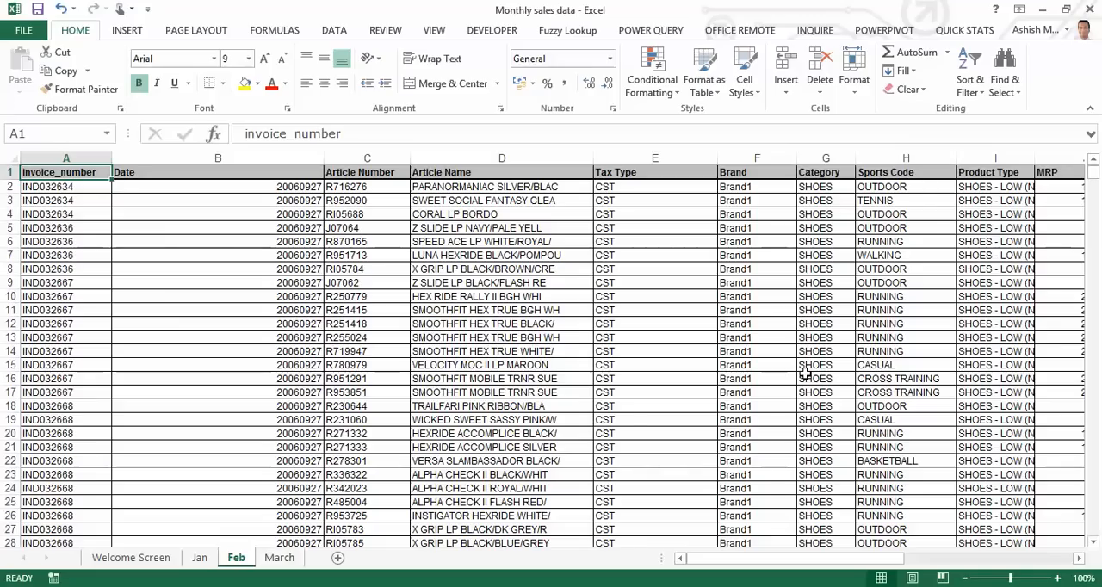
# Name the Jan sheet's full sales data range 'dummy' in the Name Box.
pyautogui.click(199, 557)
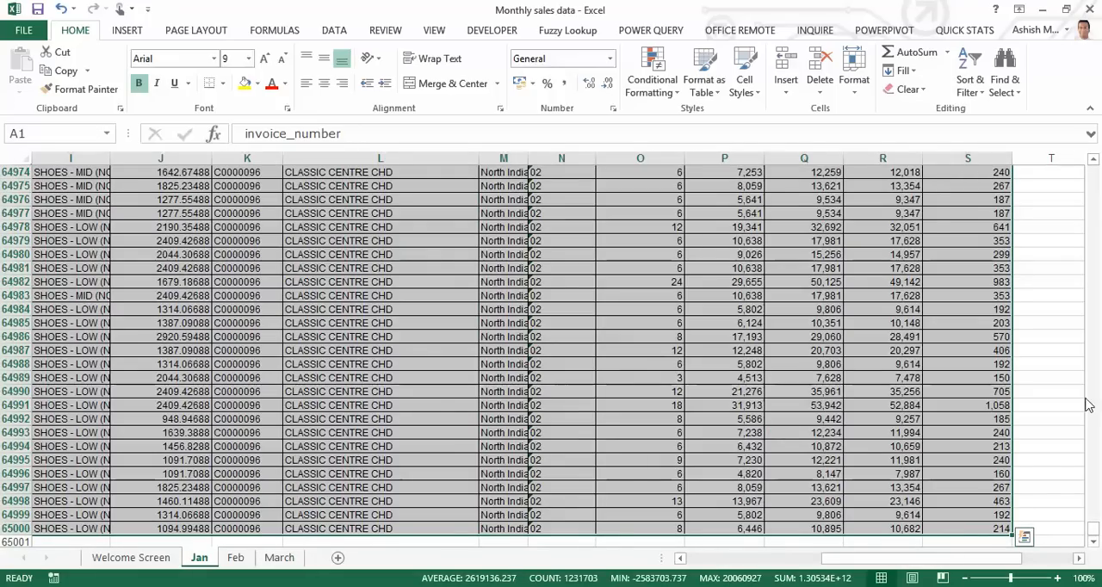
pyautogui.moveTo(172, 296)
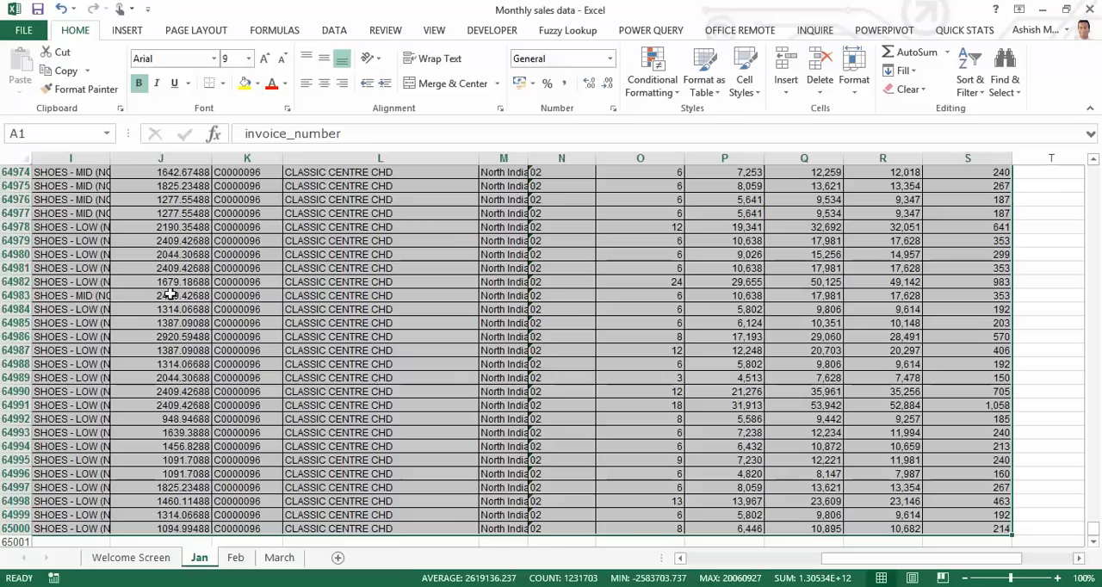
pyautogui.write('dummy')
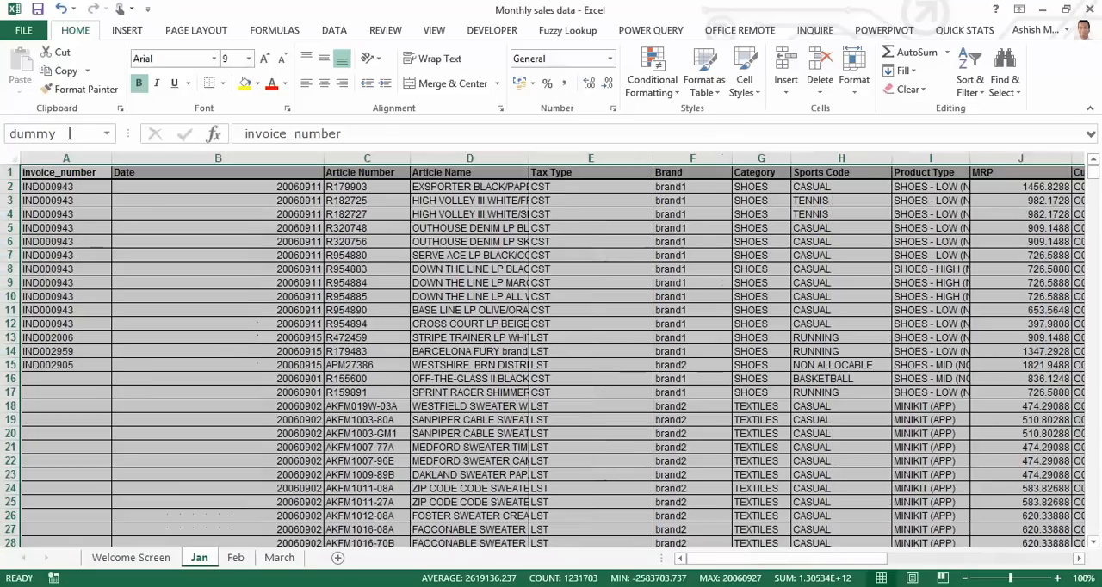
pyautogui.click(66, 172)
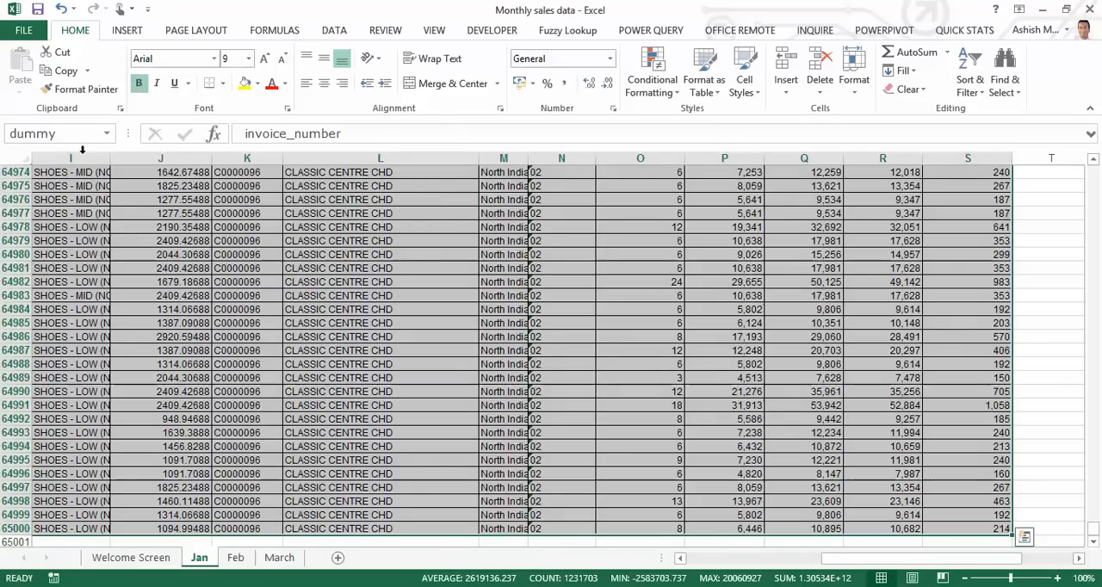
pyautogui.moveTo(450, 83)
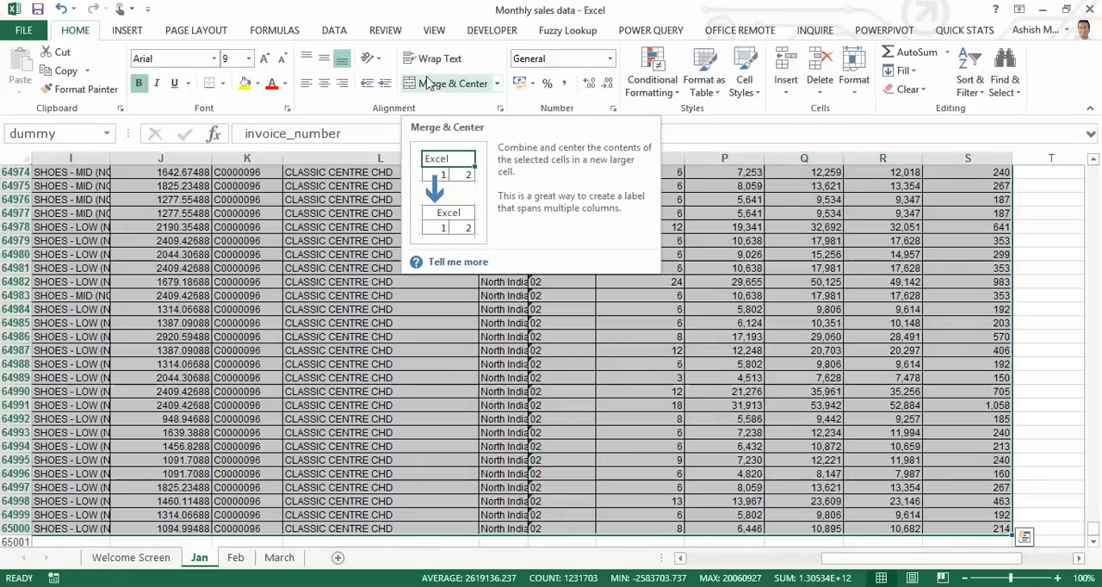
pyautogui.moveTo(127, 31)
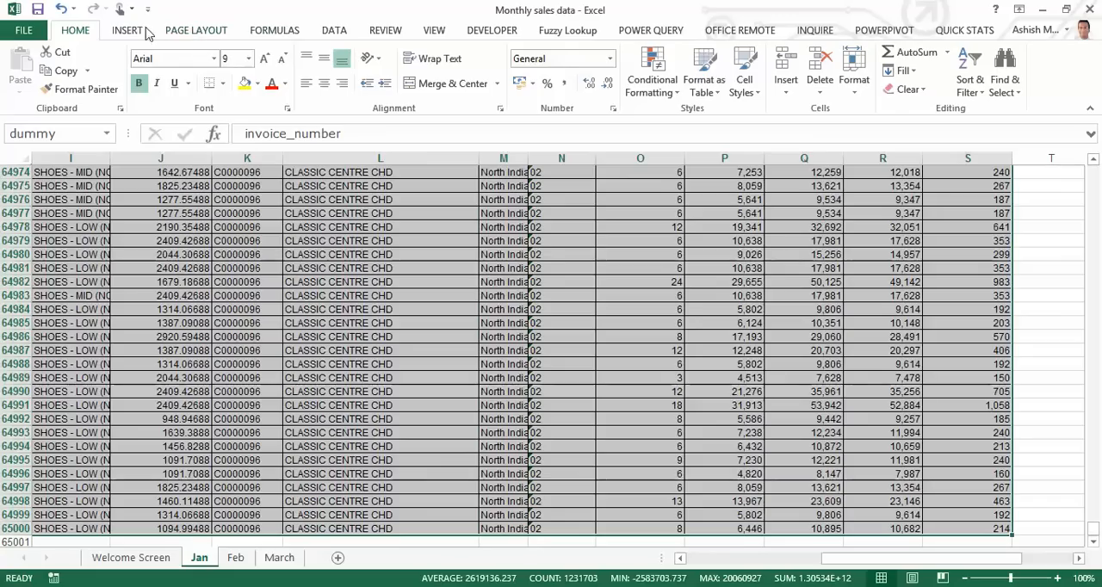
# Convert the Jan sales data into Table1 with the first row as headers.
pyautogui.click(129, 31)
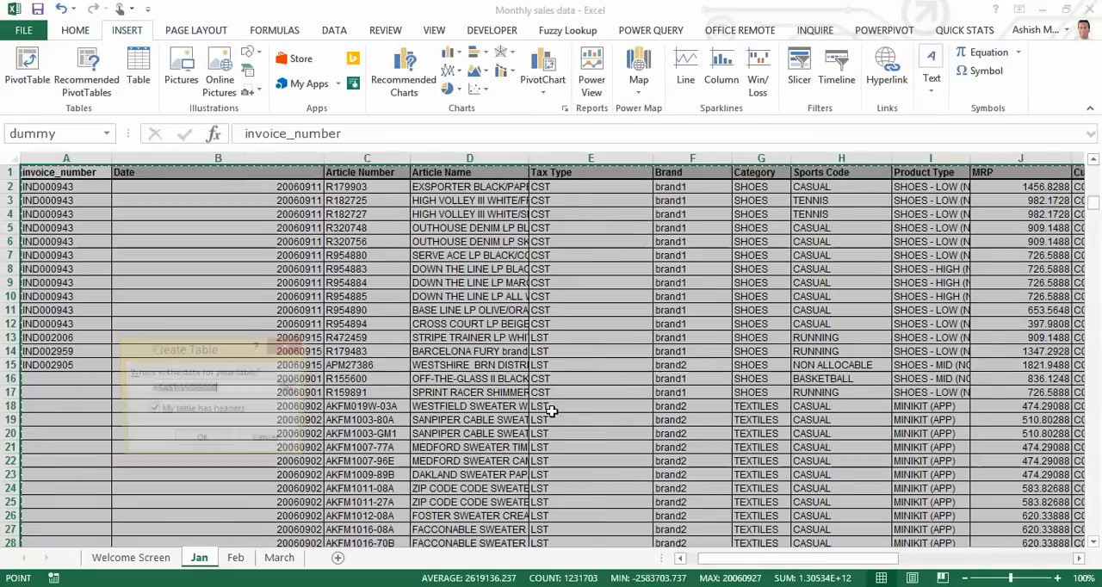
pyautogui.click(137, 69)
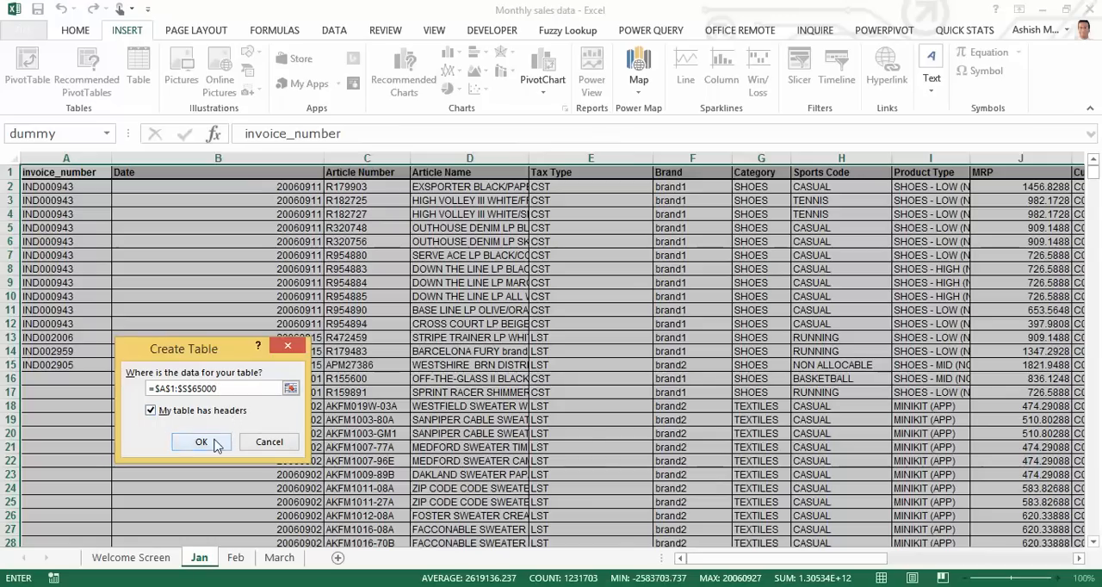
pyautogui.click(202, 442)
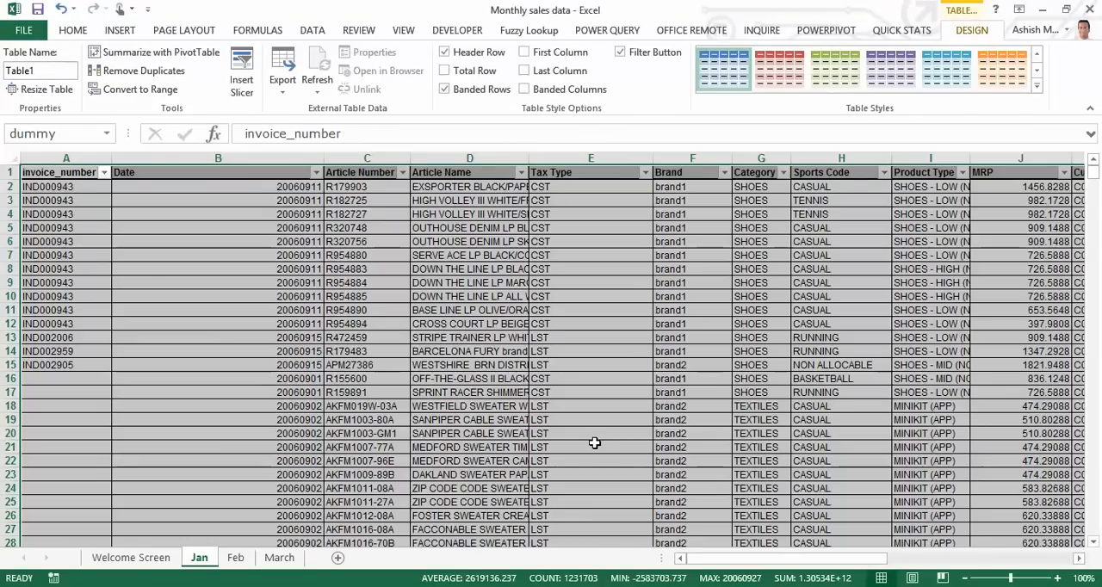
# Name the Feb data range 'dummy1' and make it a table with headers.
pyautogui.click(231, 582)
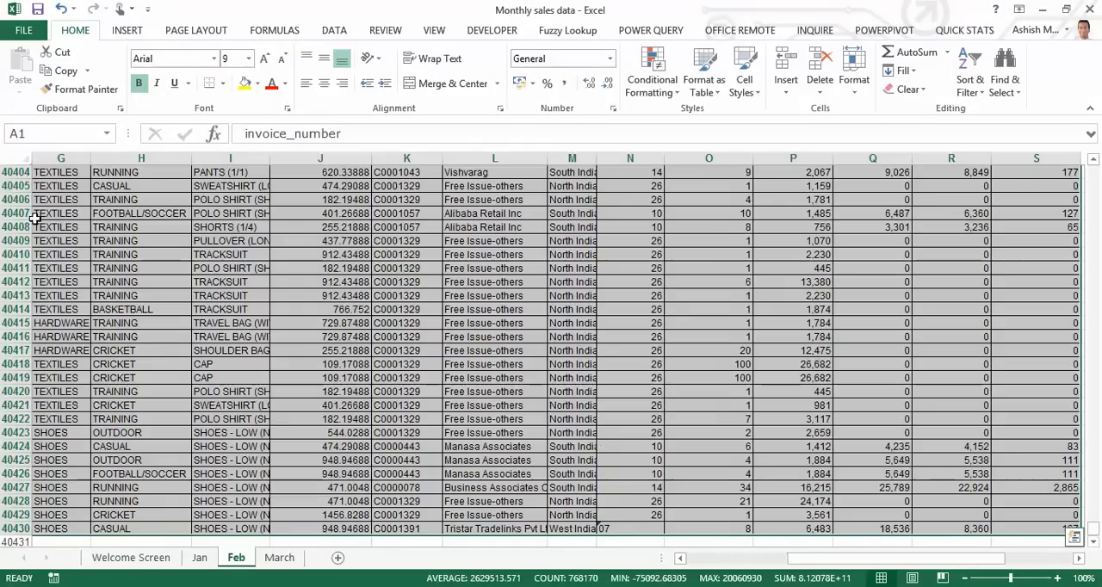
pyautogui.moveTo(598, 391)
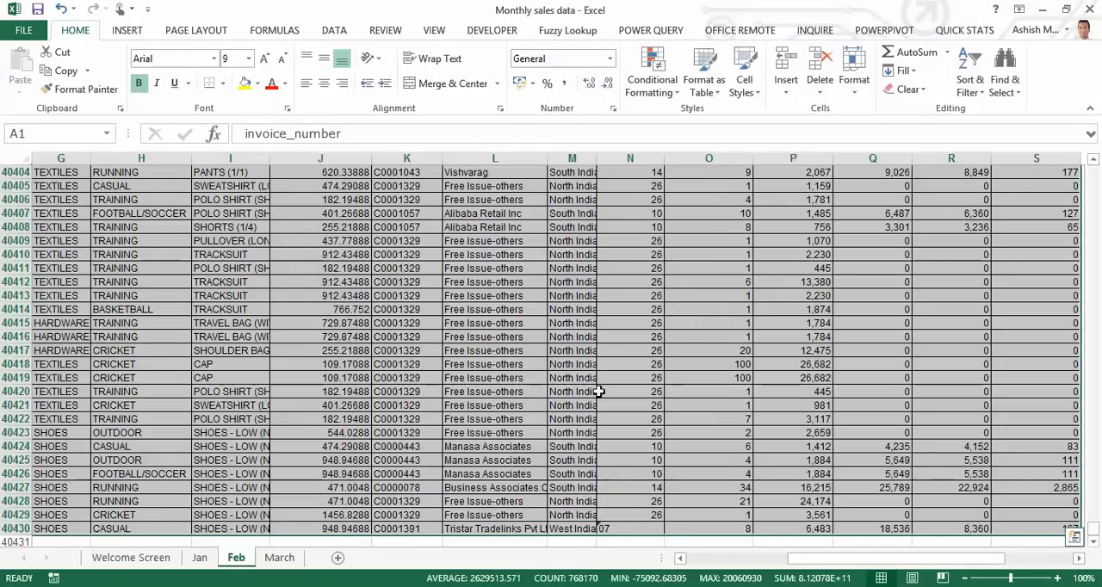
pyautogui.write('dm')
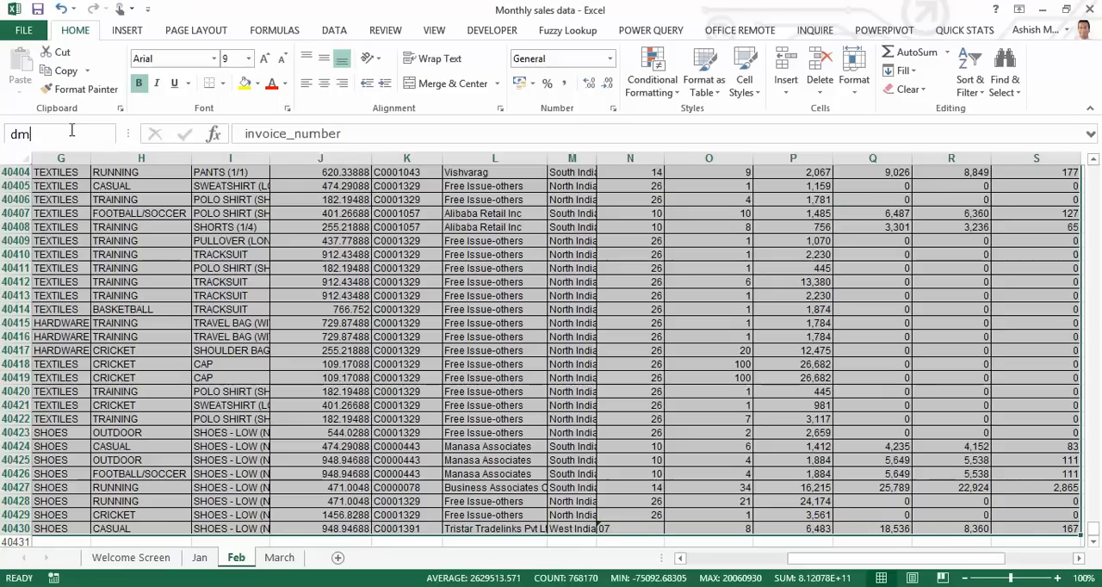
pyautogui.write('umm')
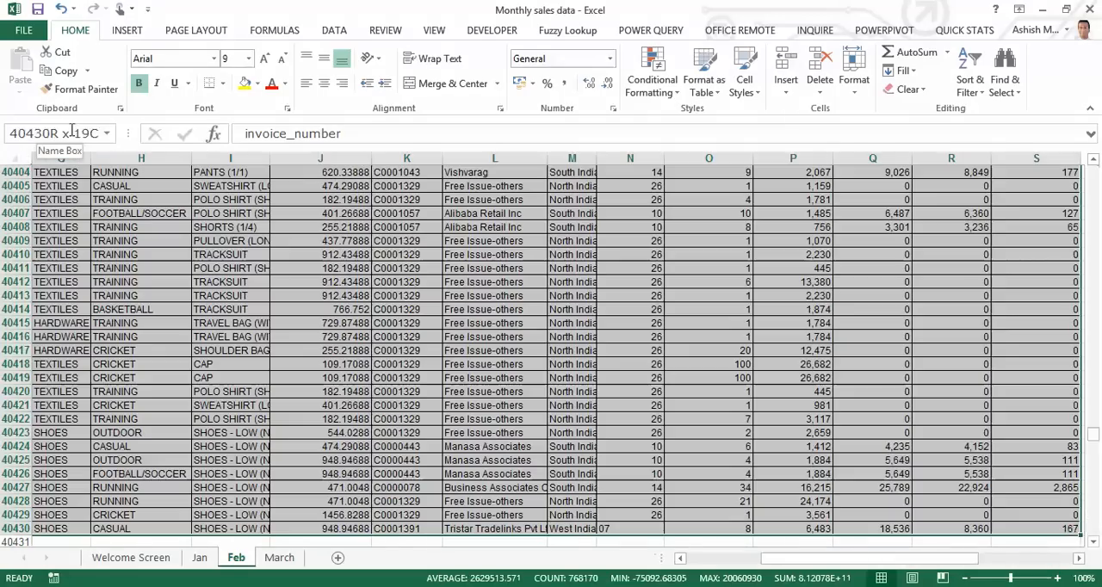
pyautogui.write('dummy1')
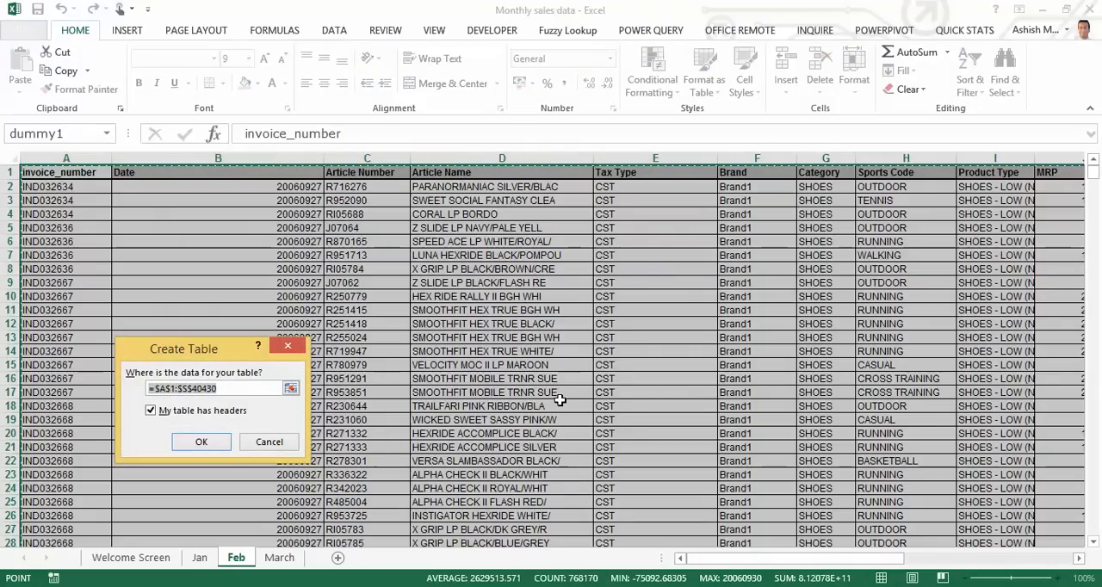
pyautogui.click(200, 441)
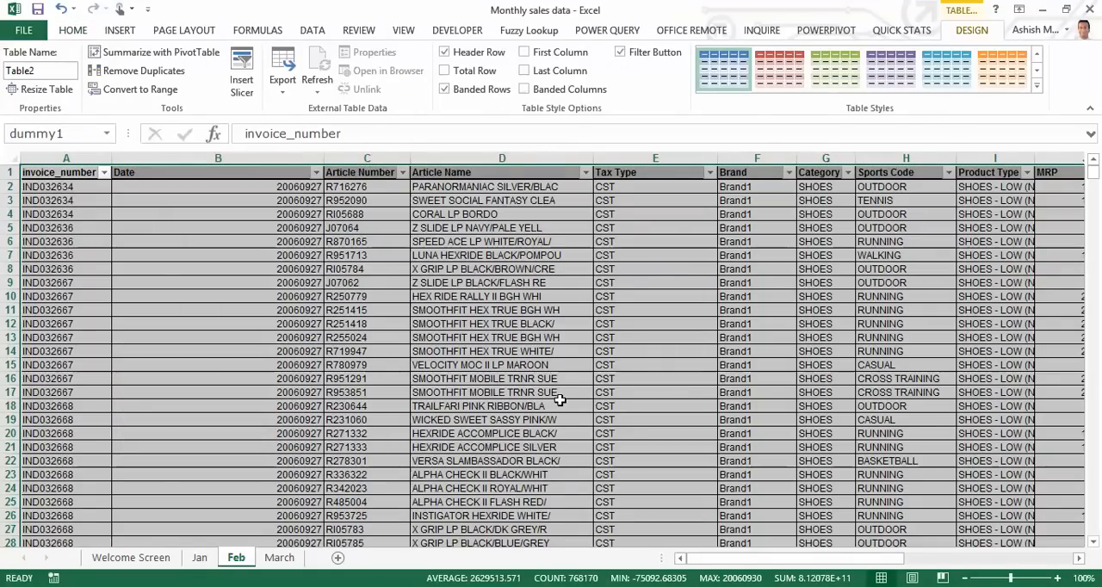
# Name the March data 'dummy2', make it a table, and add blank Sheet2.
pyautogui.click(278, 558)
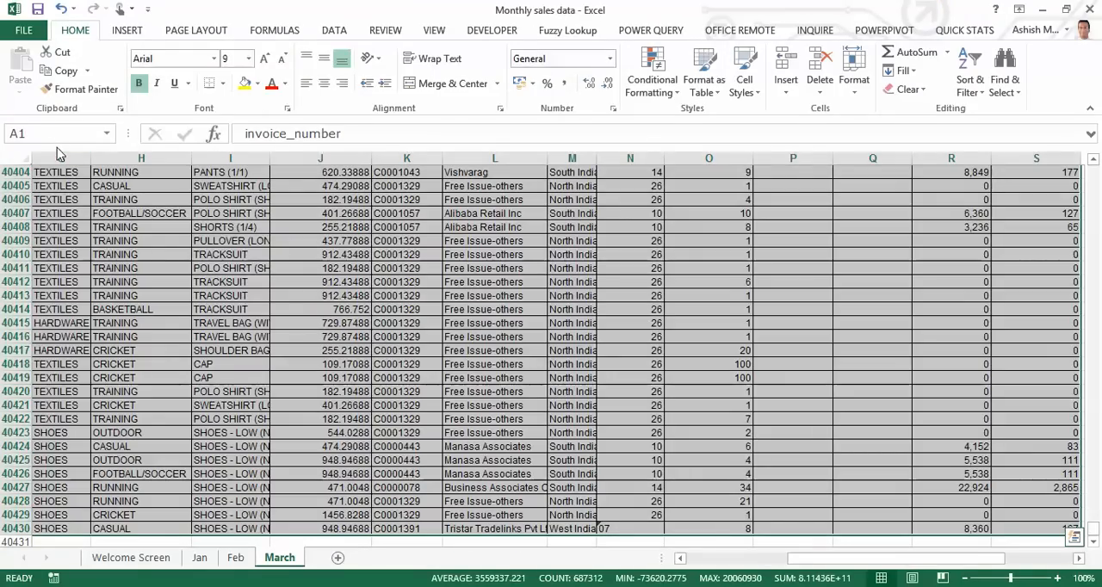
pyautogui.write('dummy2')
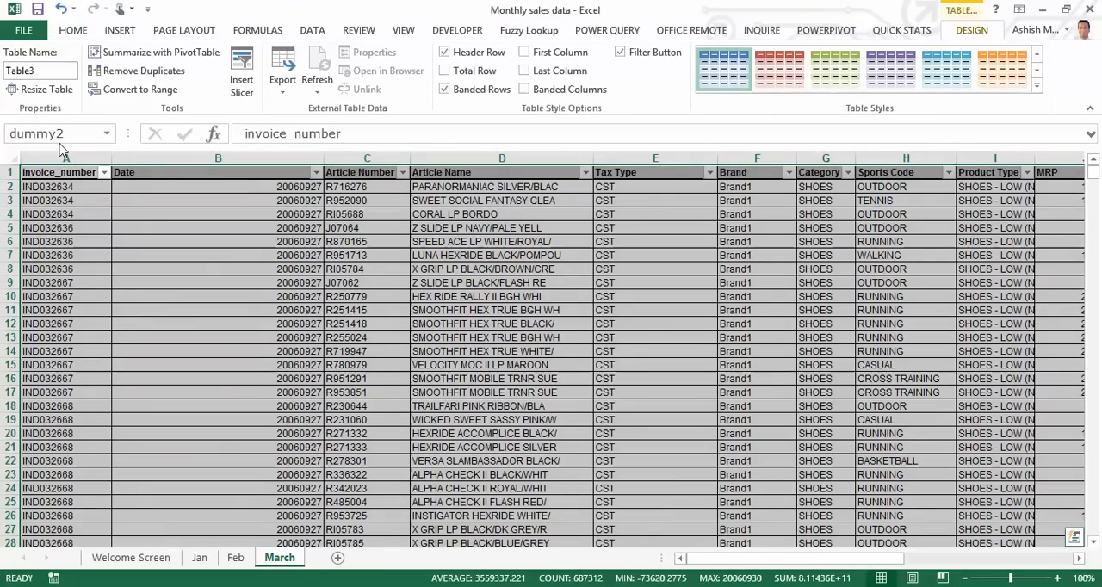
pyautogui.click(218, 324)
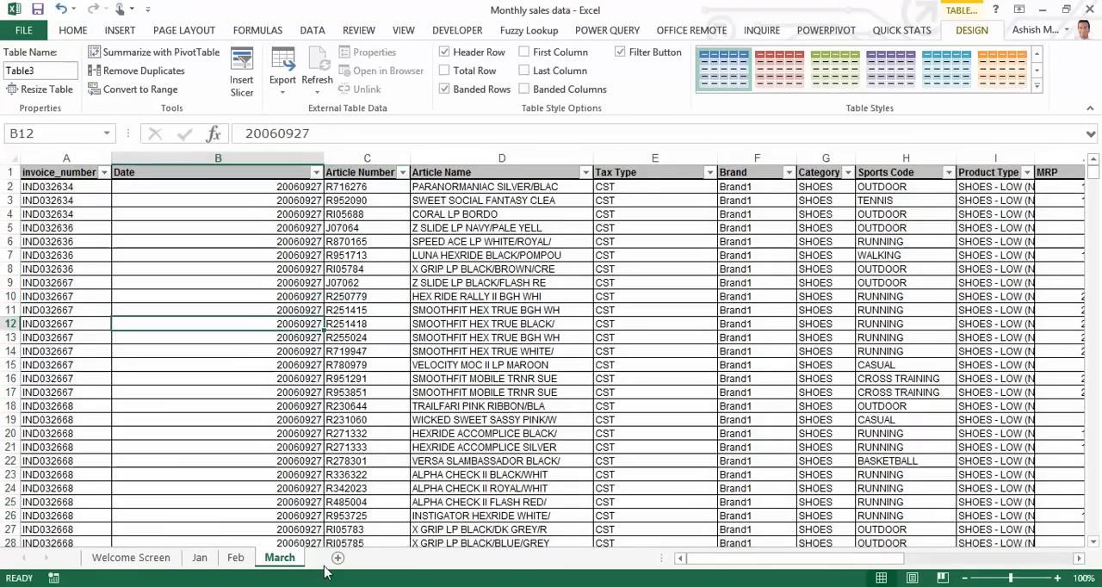
pyautogui.click(335, 558)
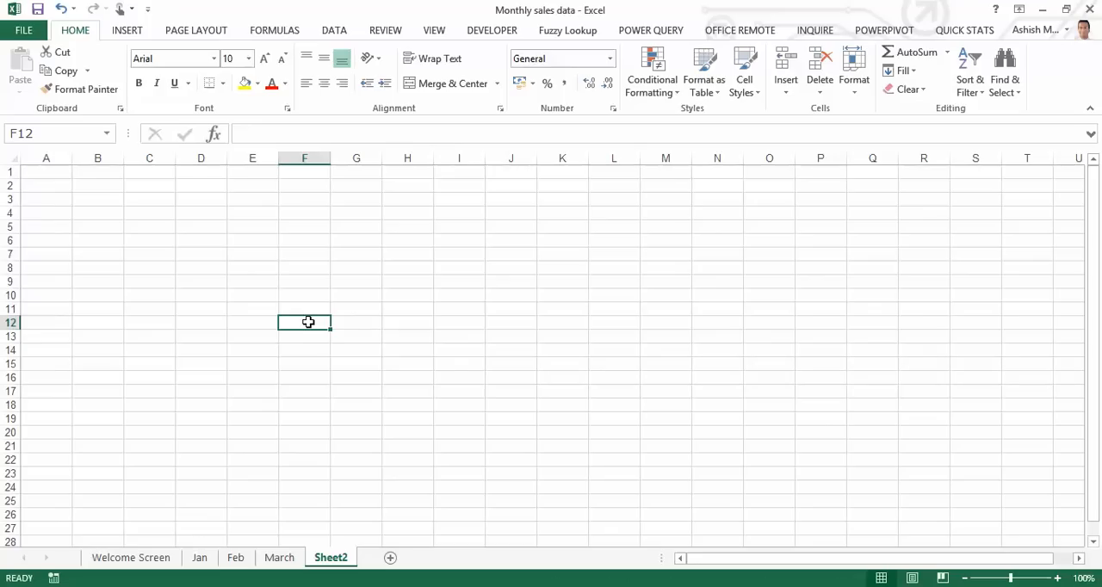
pyautogui.moveTo(127, 30)
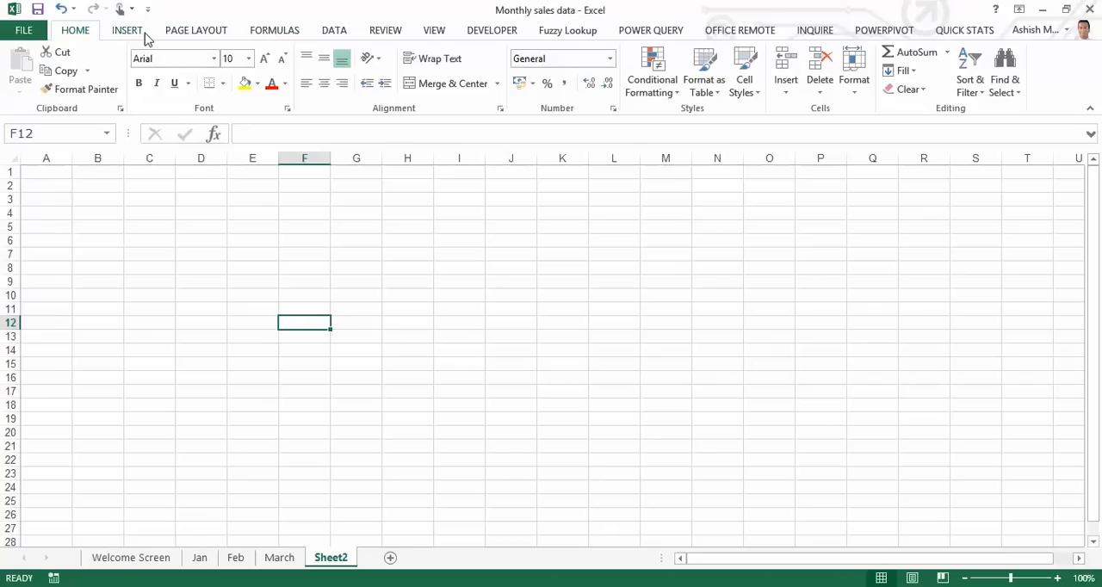
# Start a Microsoft Query from Excel Files using the Monthly sales data workbook.
pyautogui.click(333, 31)
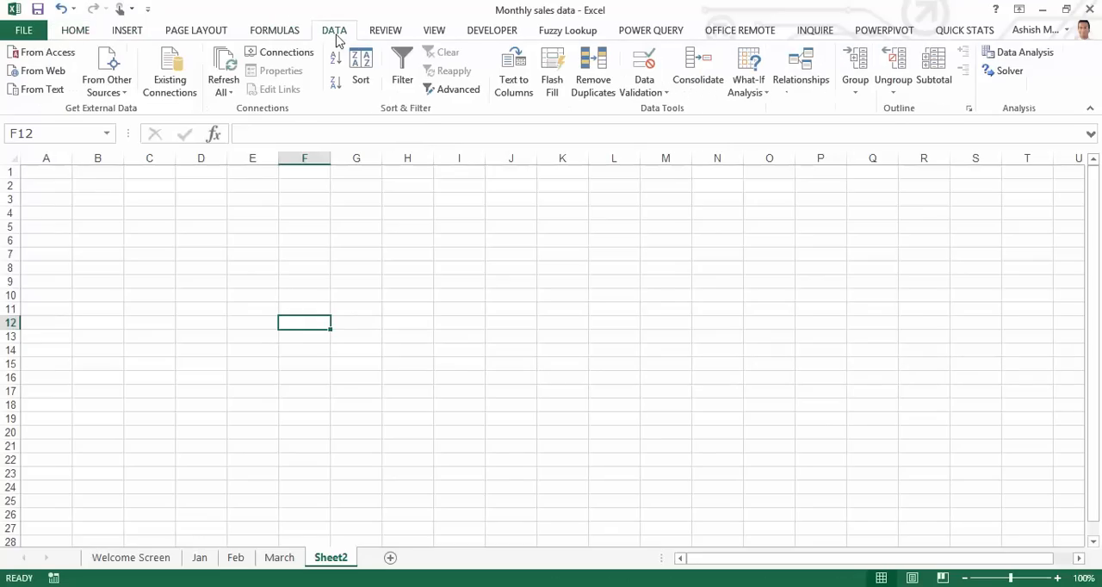
pyautogui.click(106, 71)
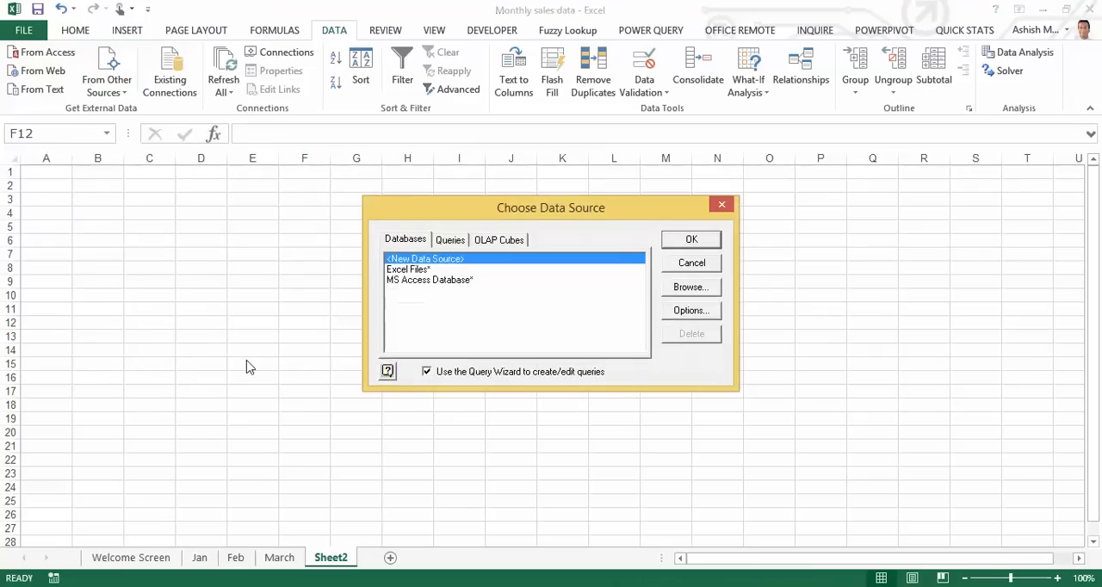
pyautogui.moveTo(526, 212)
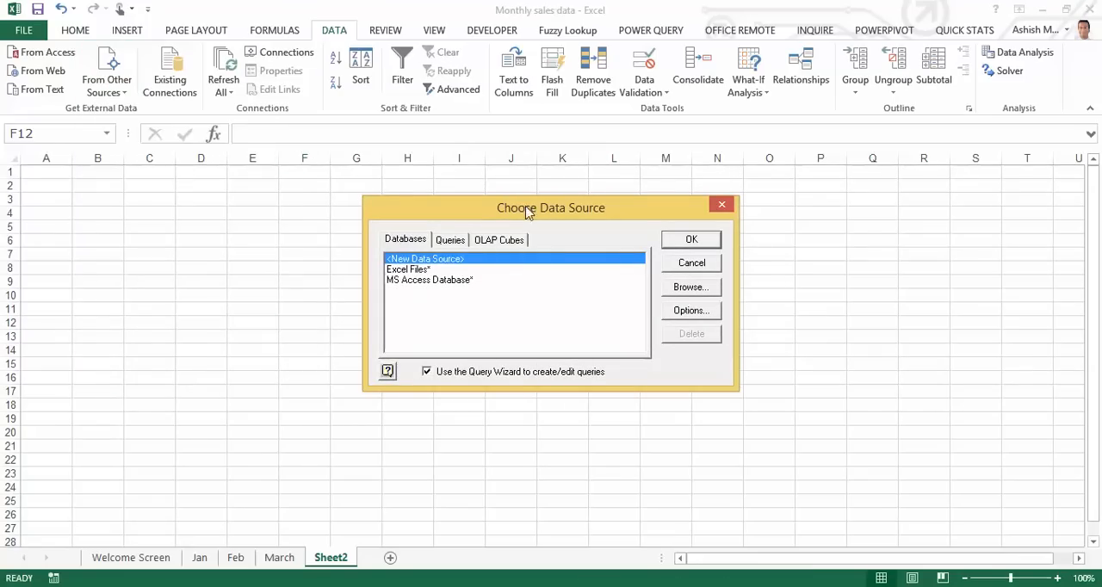
pyautogui.click(408, 269)
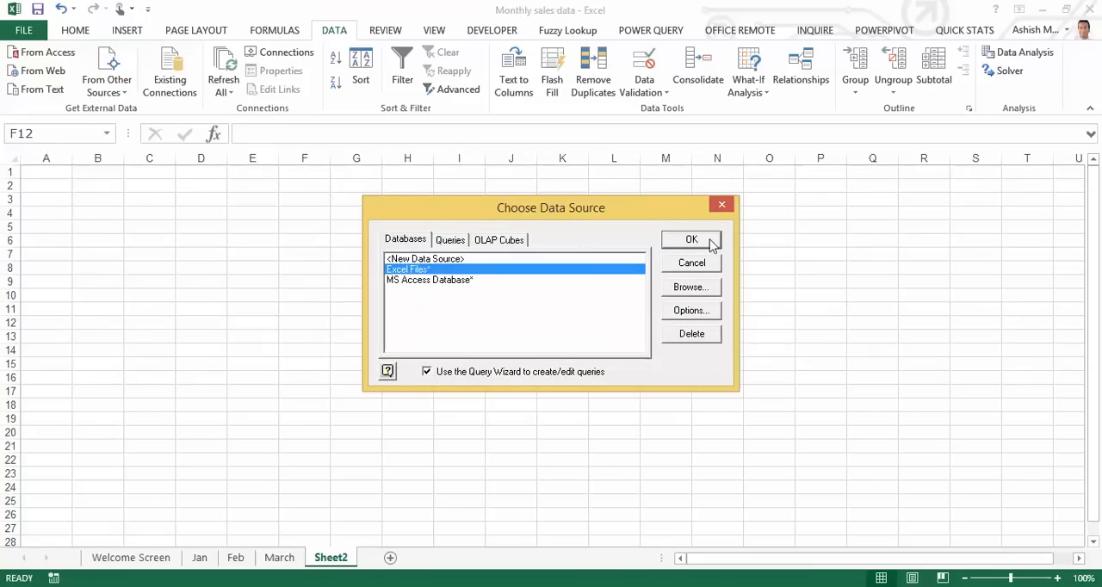
pyautogui.click(691, 239)
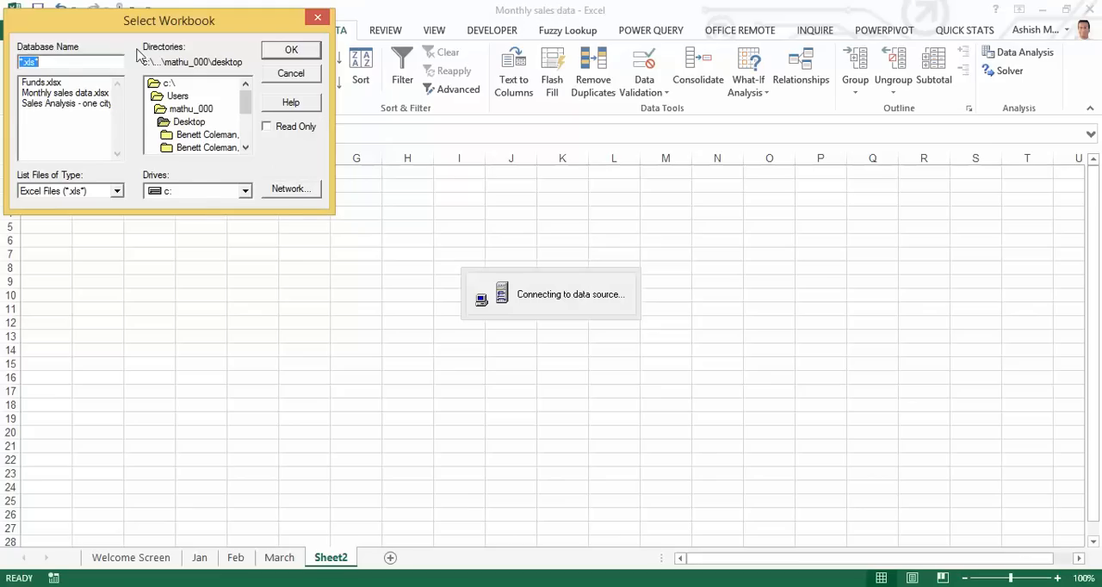
pyautogui.moveTo(185, 108)
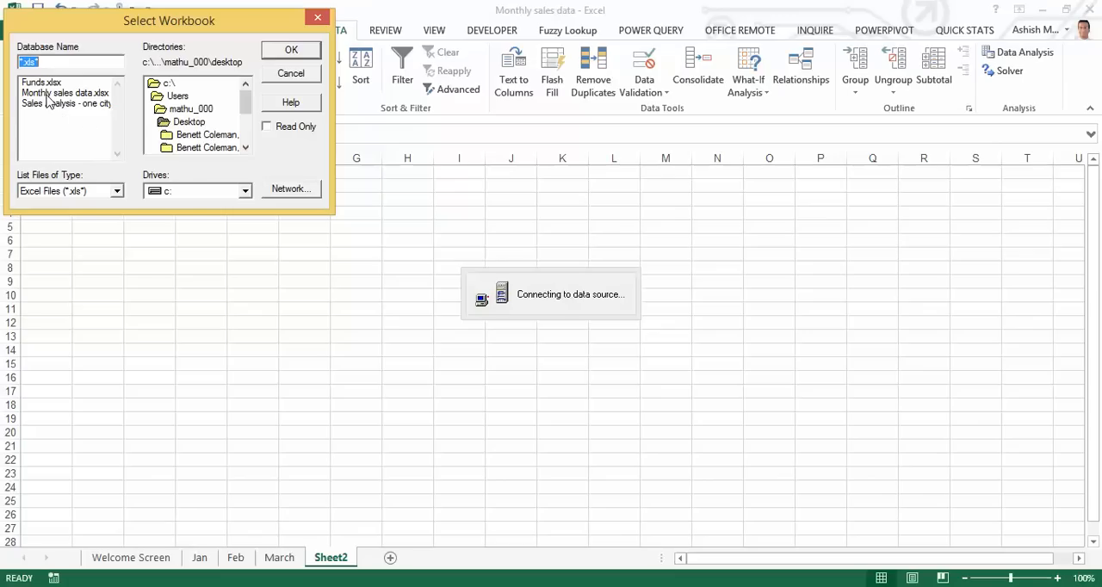
pyautogui.click(60, 90)
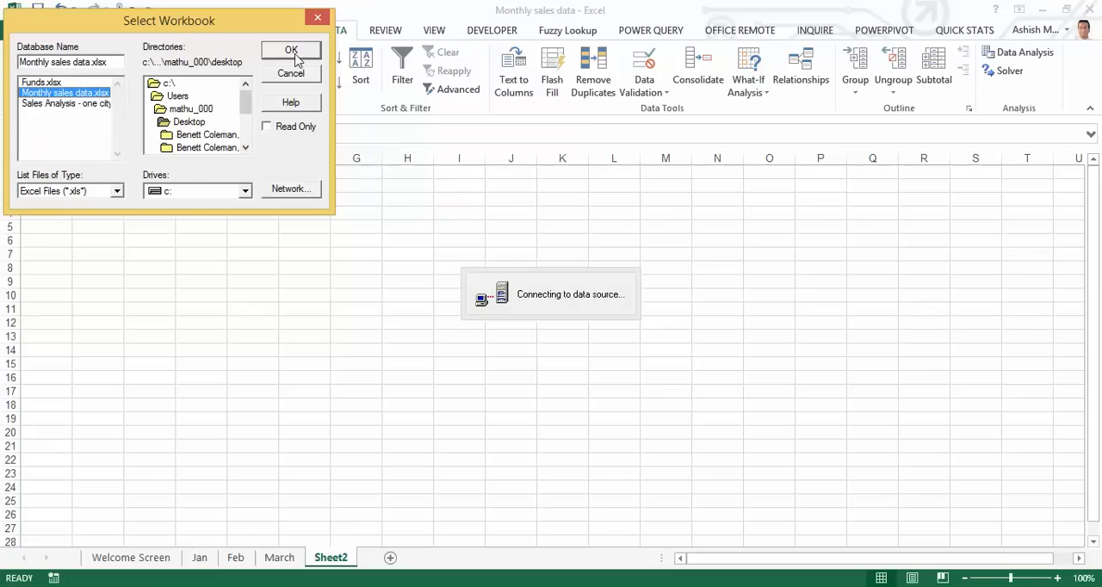
# Add the dummy and dummy1 ranges, then dismiss the cannot-join warning.
pyautogui.click(291, 49)
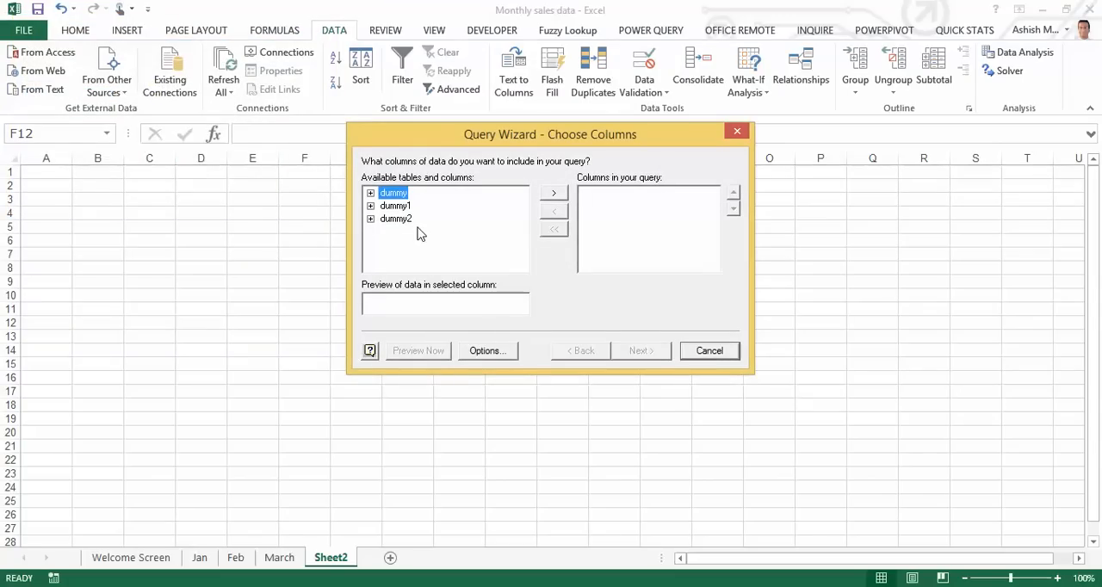
pyautogui.moveTo(534, 204)
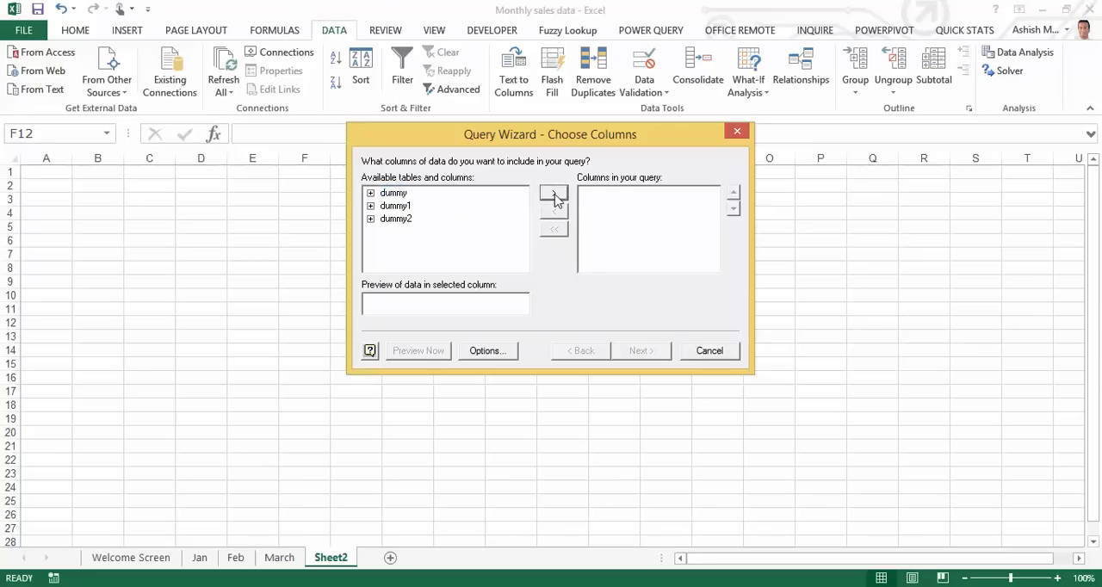
pyautogui.click(553, 192)
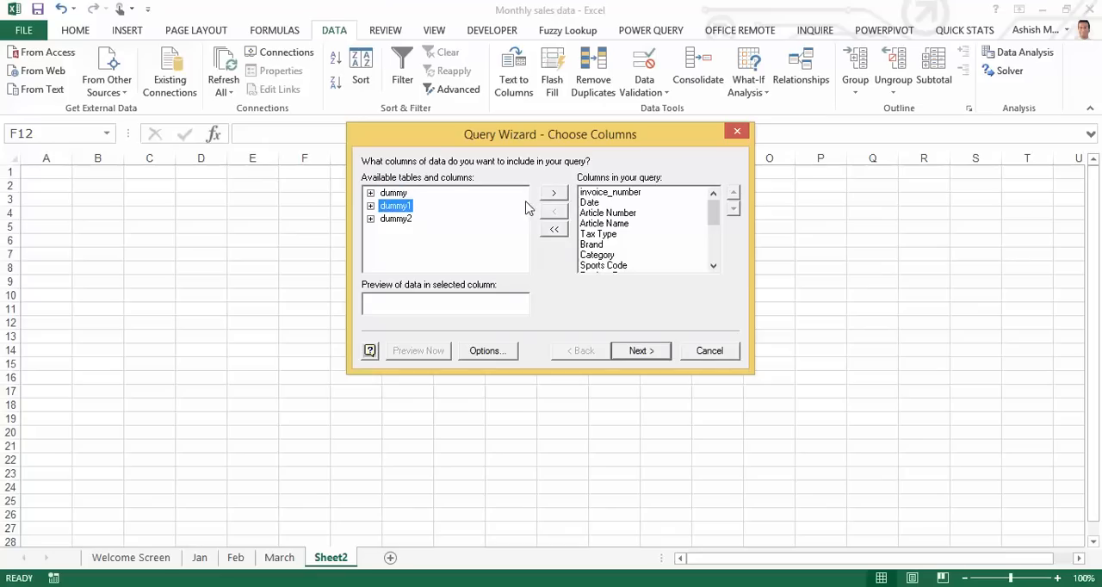
pyautogui.click(396, 218)
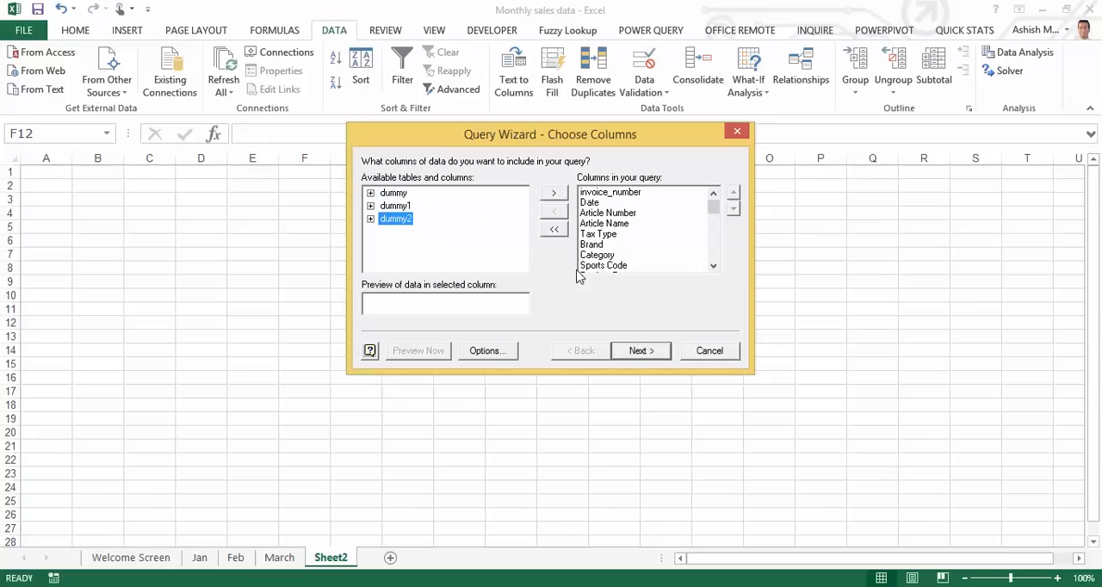
pyautogui.click(641, 351)
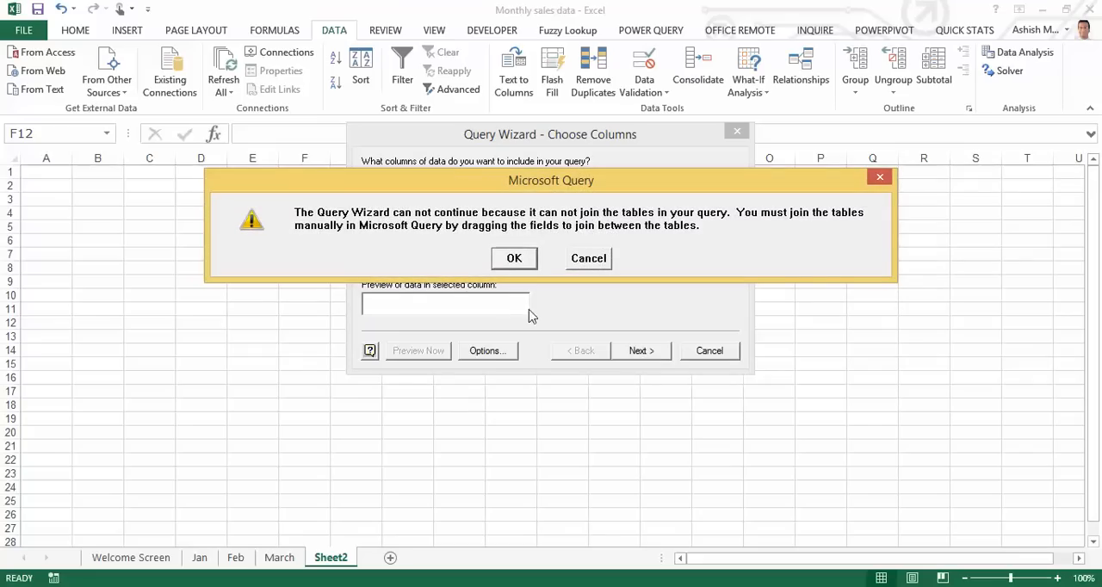
pyautogui.moveTo(698, 233)
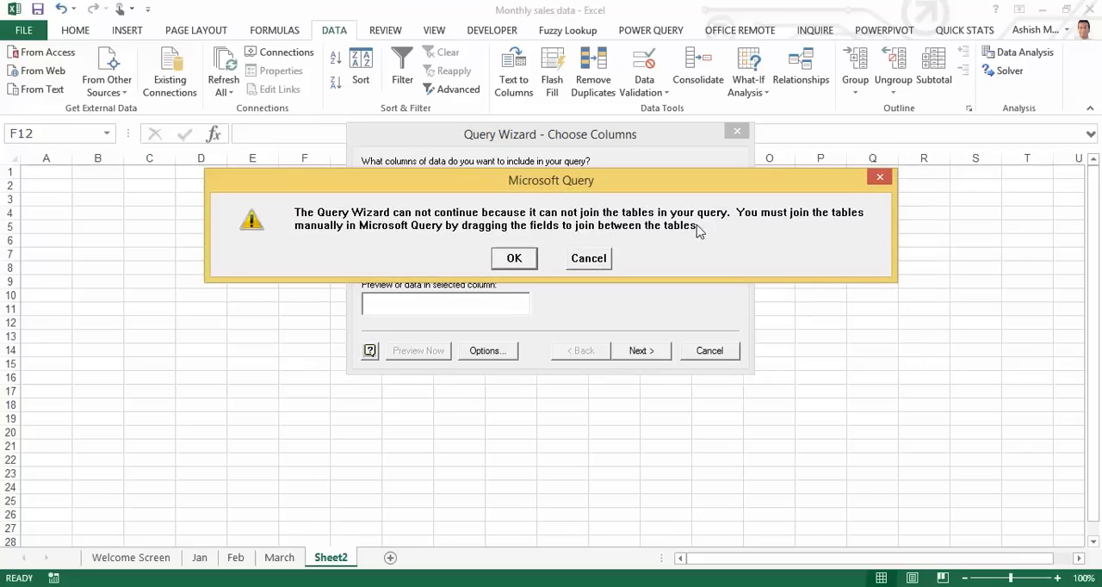
pyautogui.moveTo(766, 242)
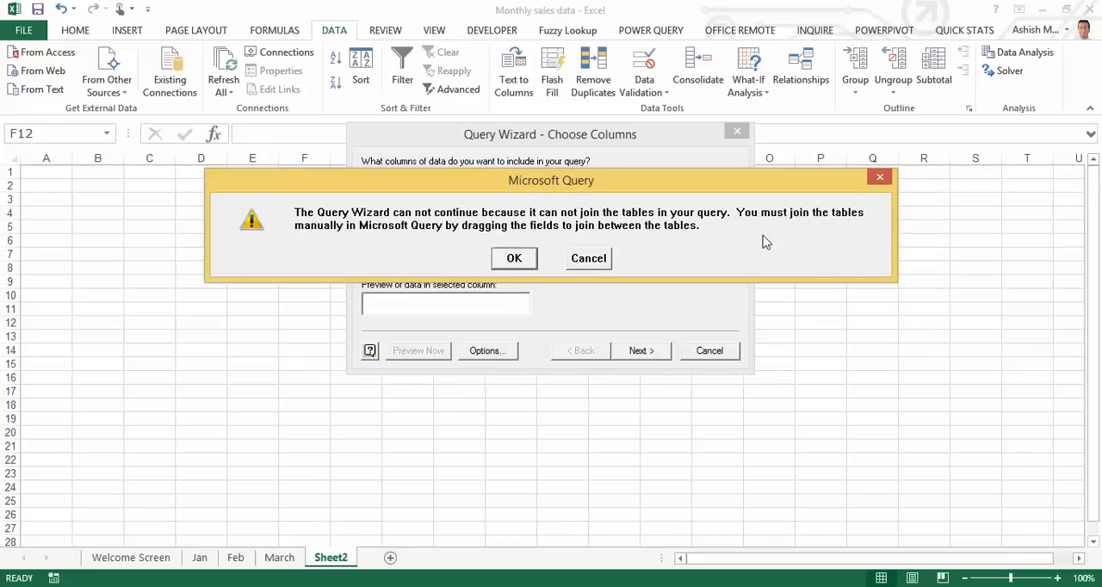
pyautogui.click(513, 259)
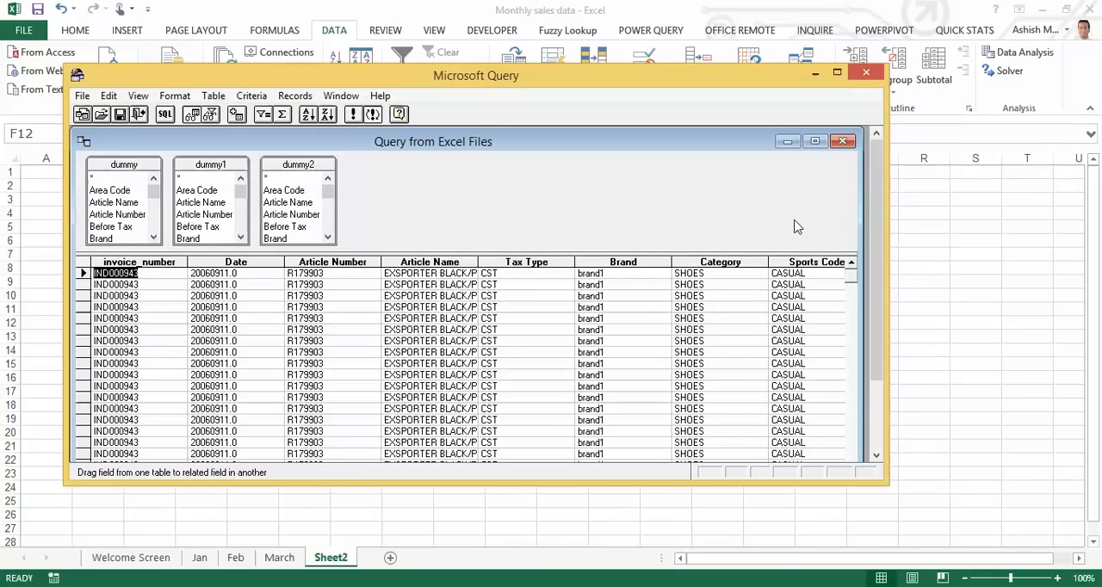
pyautogui.moveTo(233, 220)
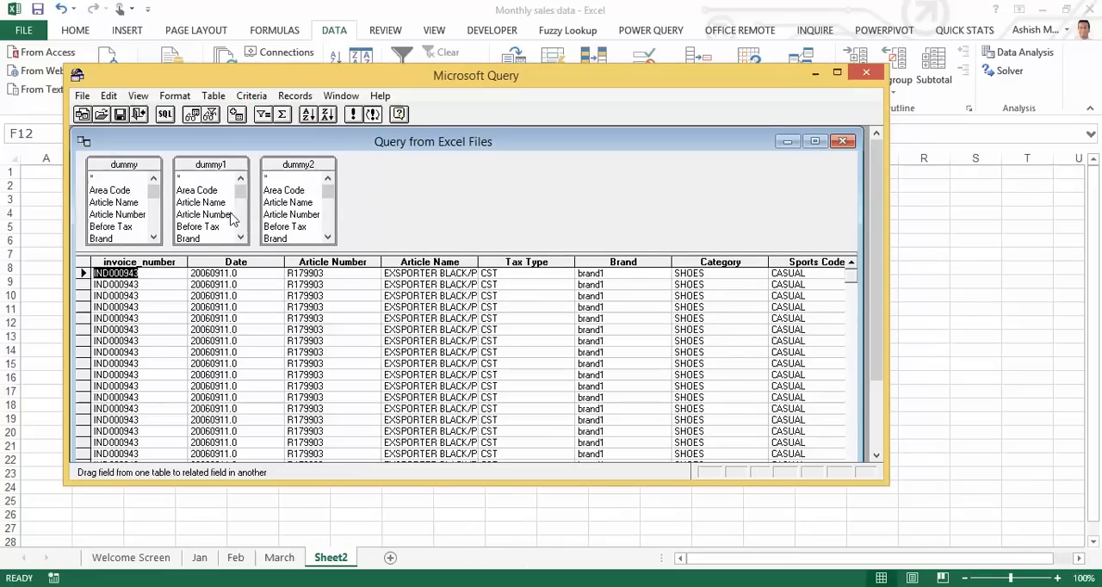
pyautogui.moveTo(540, 397)
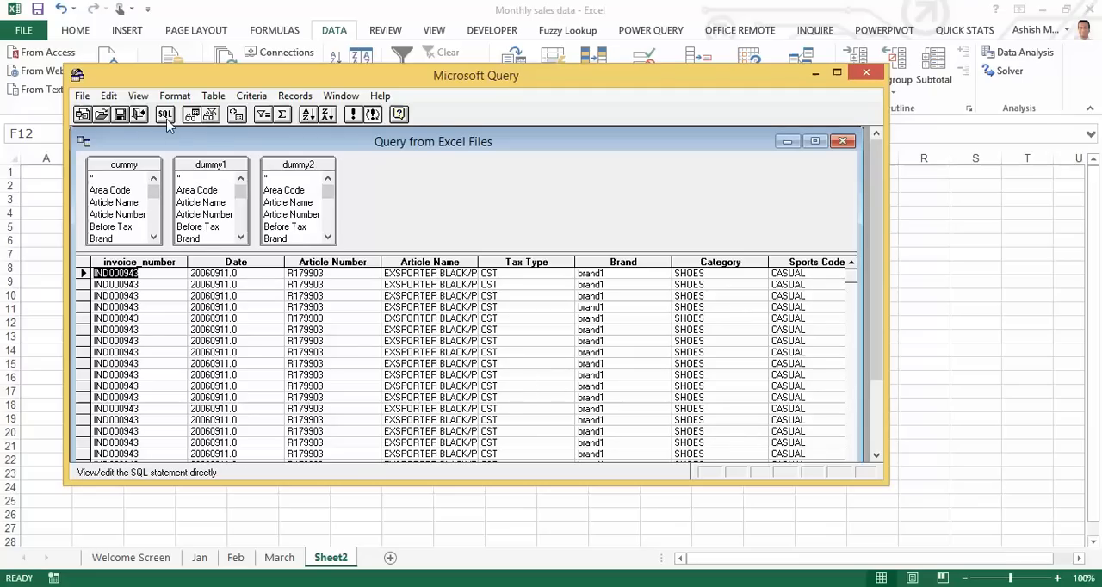
pyautogui.moveTo(165, 121)
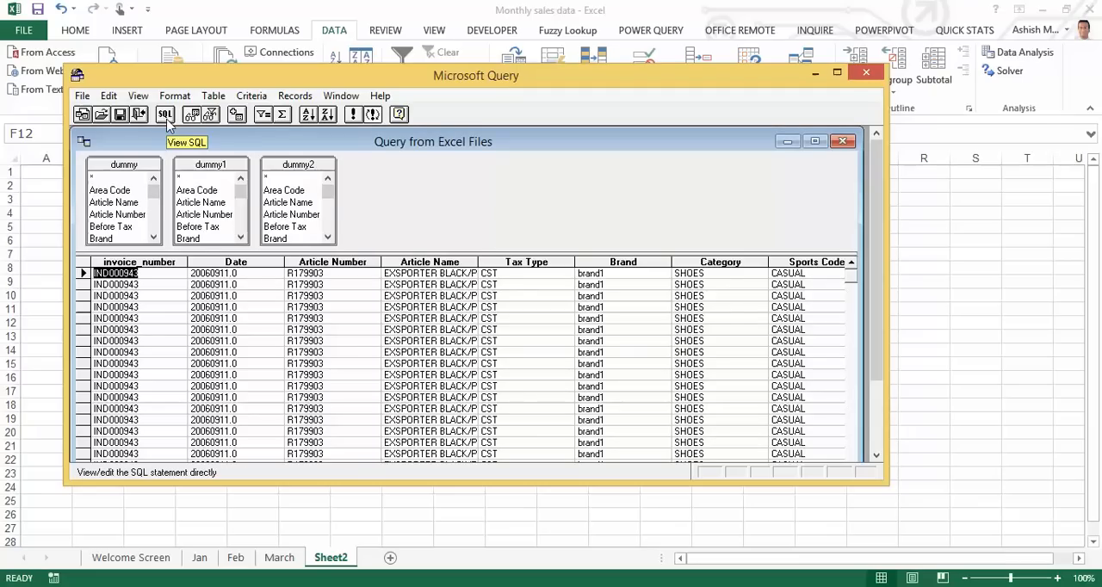
# Open the SQL statement editor from the Microsoft Query toolbar.
pyautogui.click(165, 114)
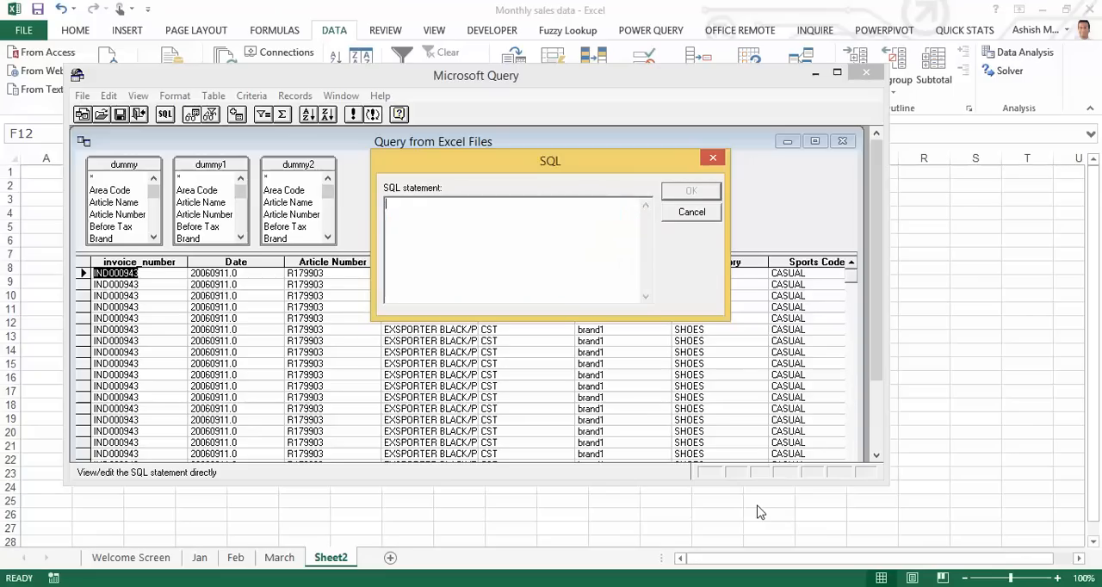
# Apply 'Select * from dummy union all ... dummy1 union all ... dummy2' as the query.
pyautogui.write('S')
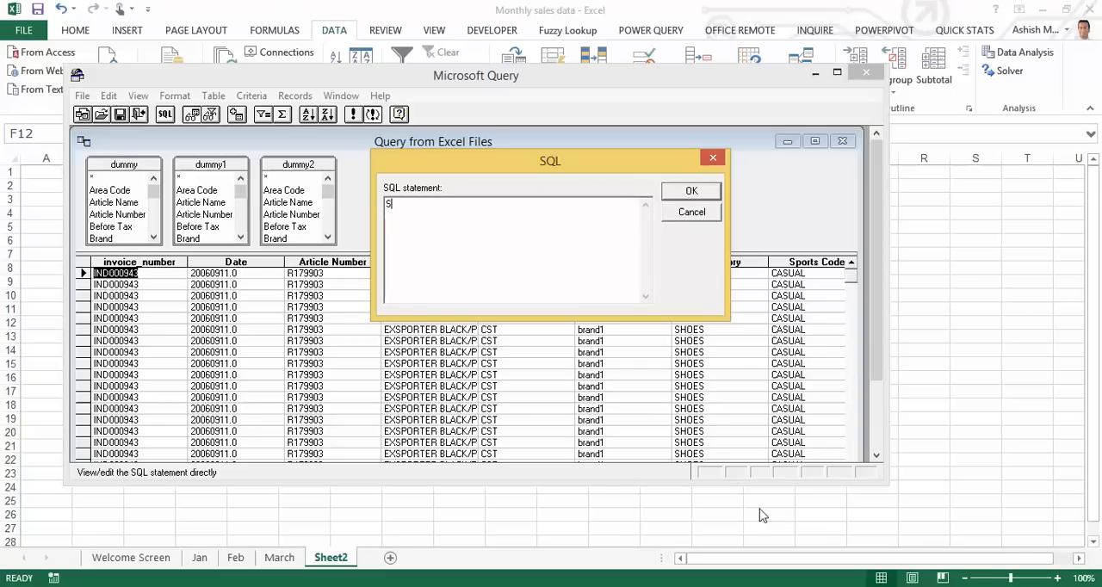
pyautogui.write('elect')
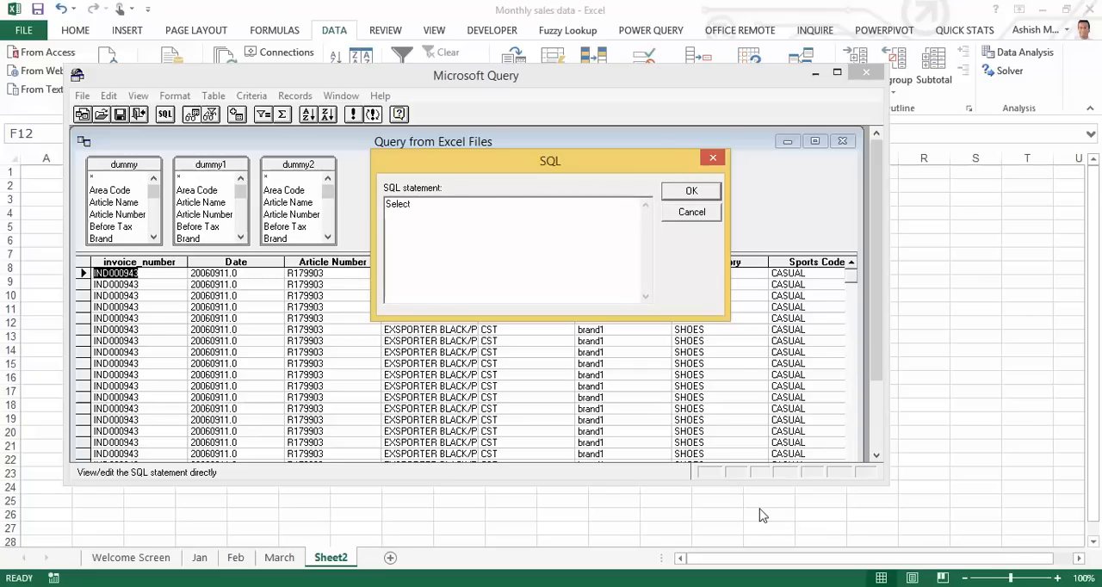
pyautogui.write('* f')
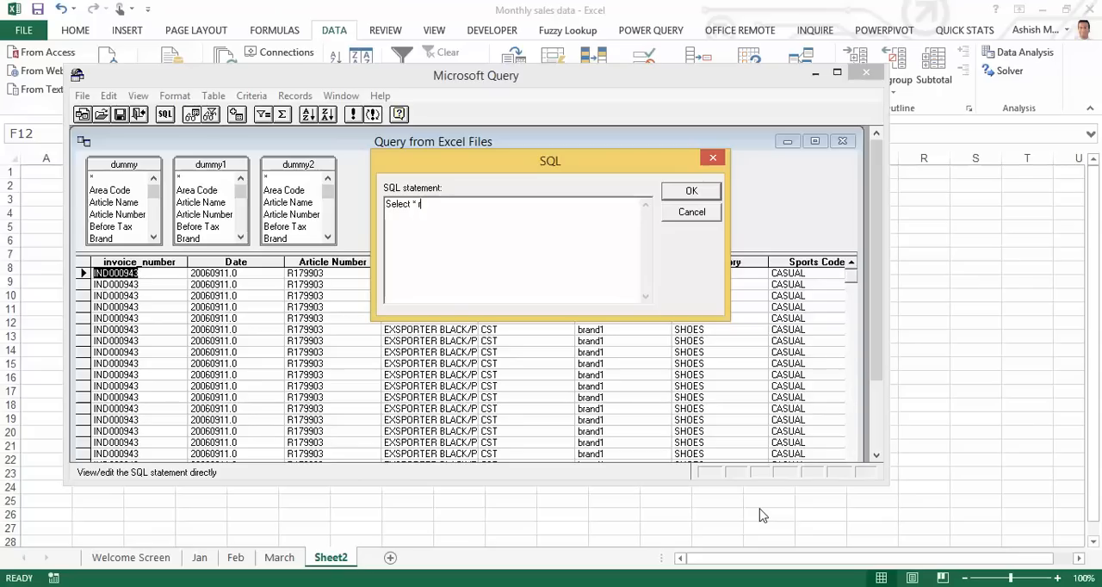
pyautogui.write('rom dummy')
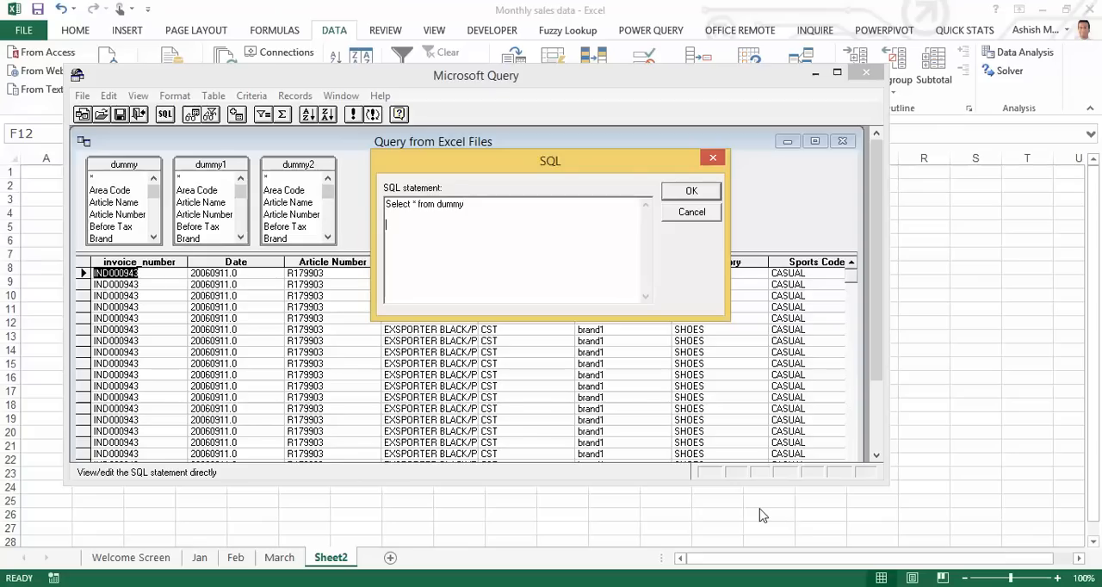
pyautogui.write('union all')
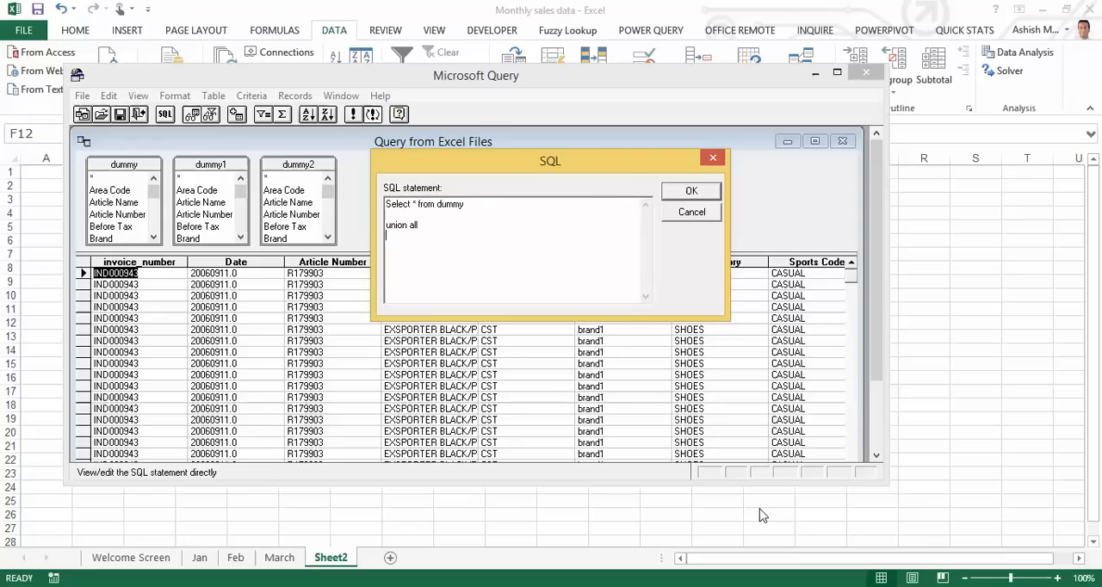
pyautogui.write('Select * from dummy1')
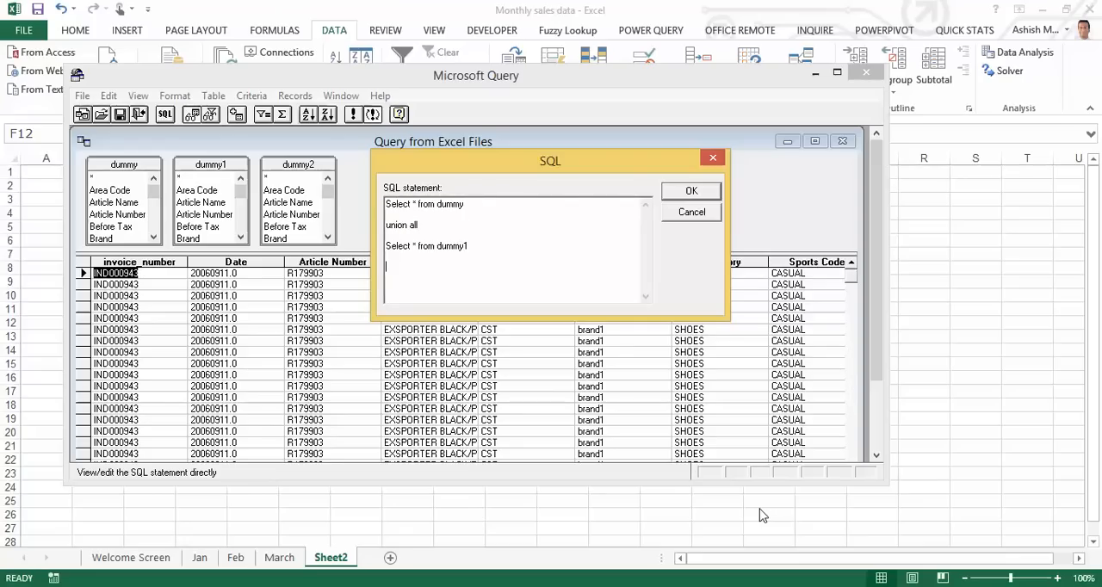
pyautogui.write('union all')
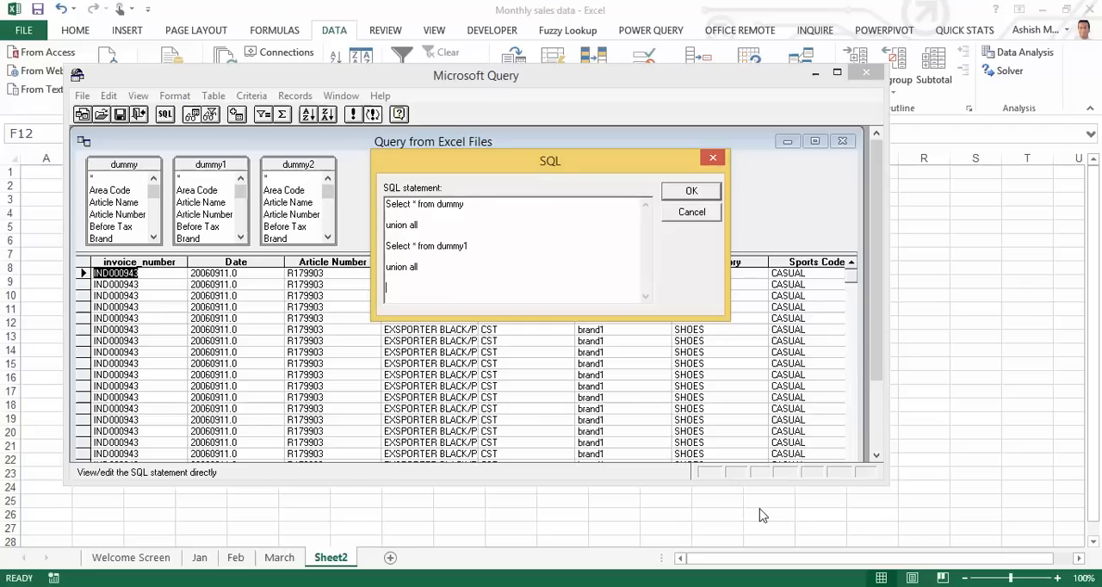
pyautogui.write('Select * from dummy2')
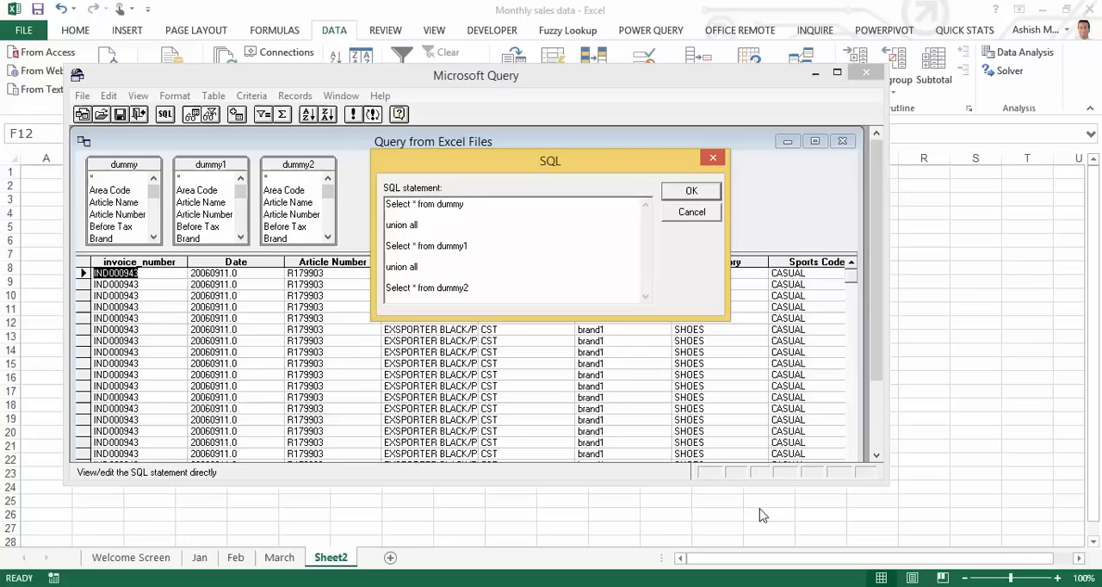
pyautogui.moveTo(747, 450)
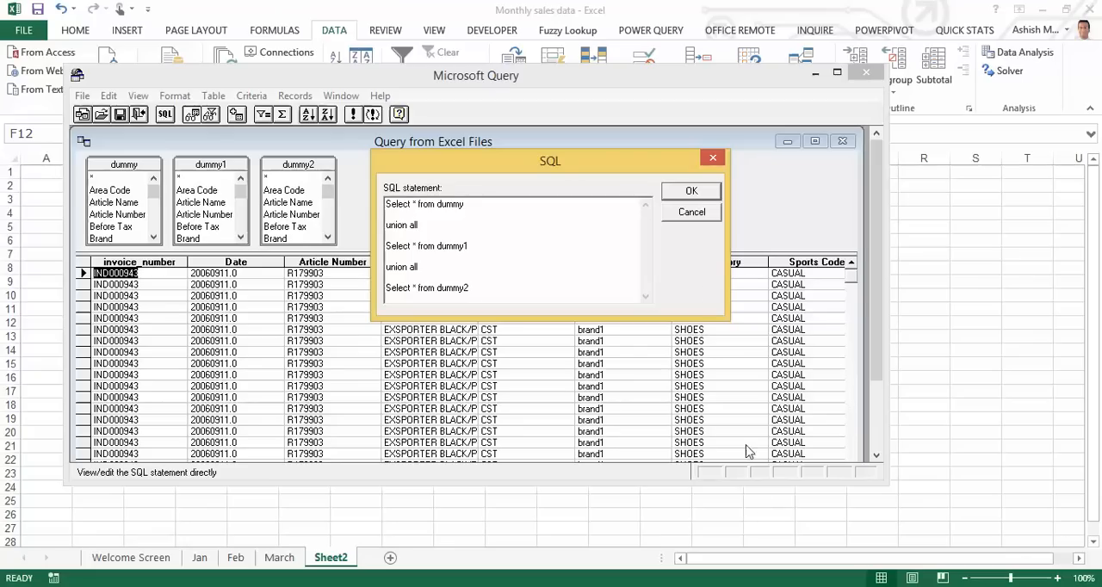
pyautogui.click(691, 190)
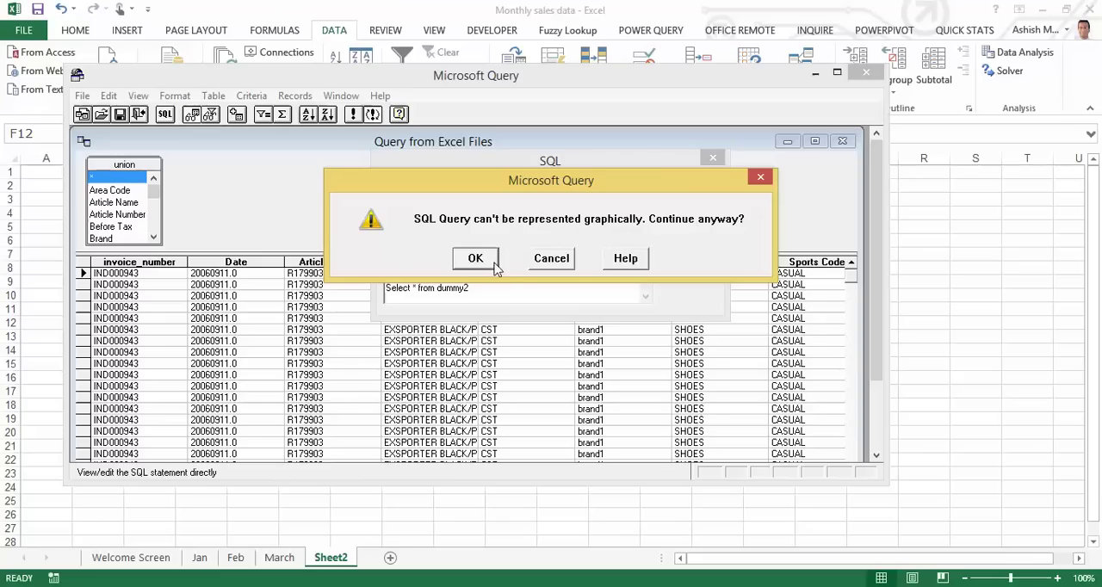
pyautogui.click(475, 258)
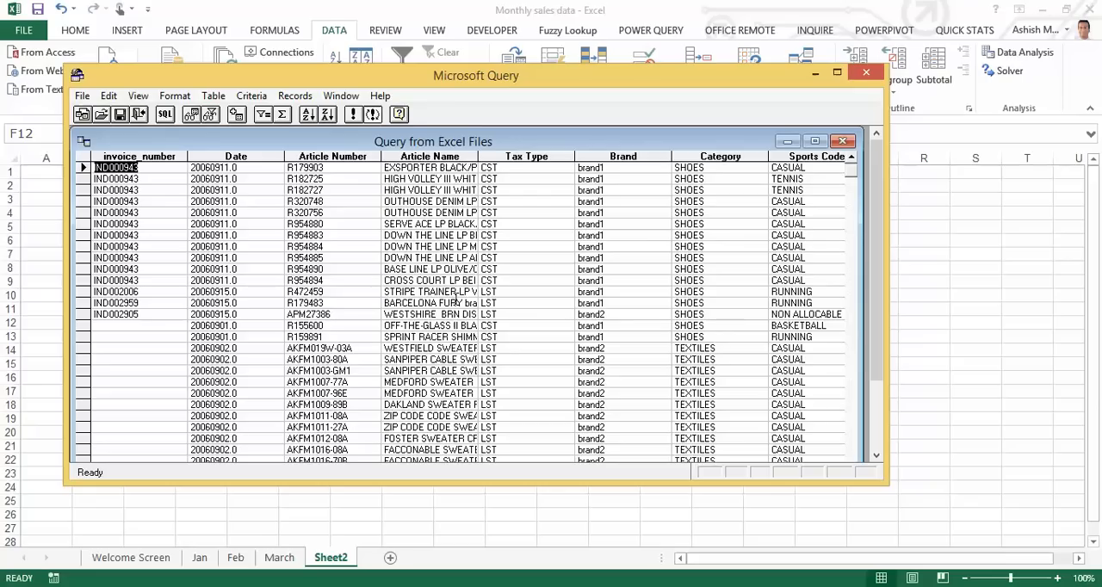
pyautogui.moveTo(370, 279)
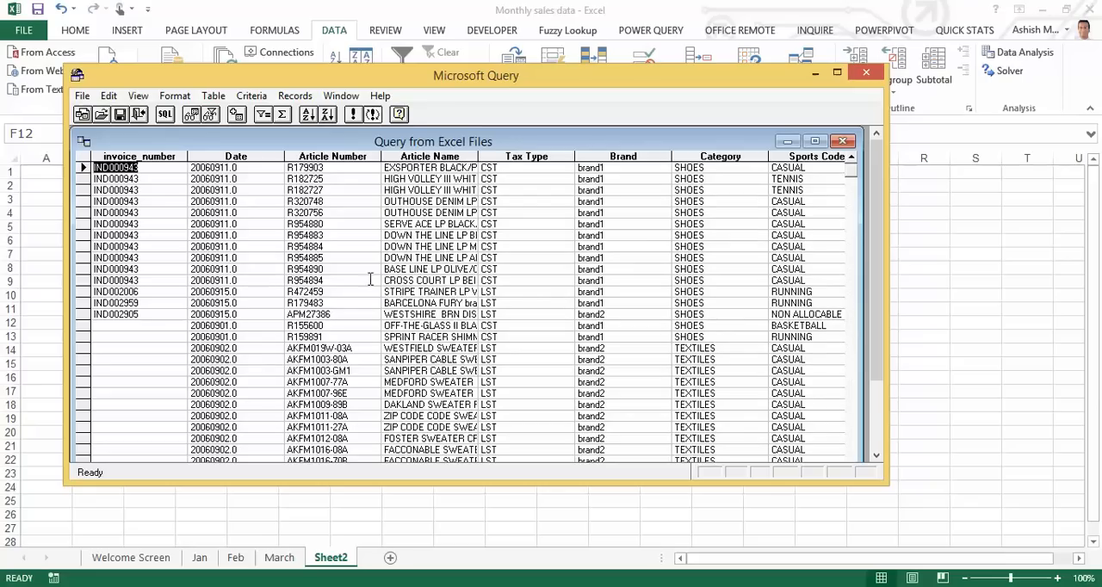
# Return the query results to Microsoft Excel from the File menu.
pyautogui.click(82, 95)
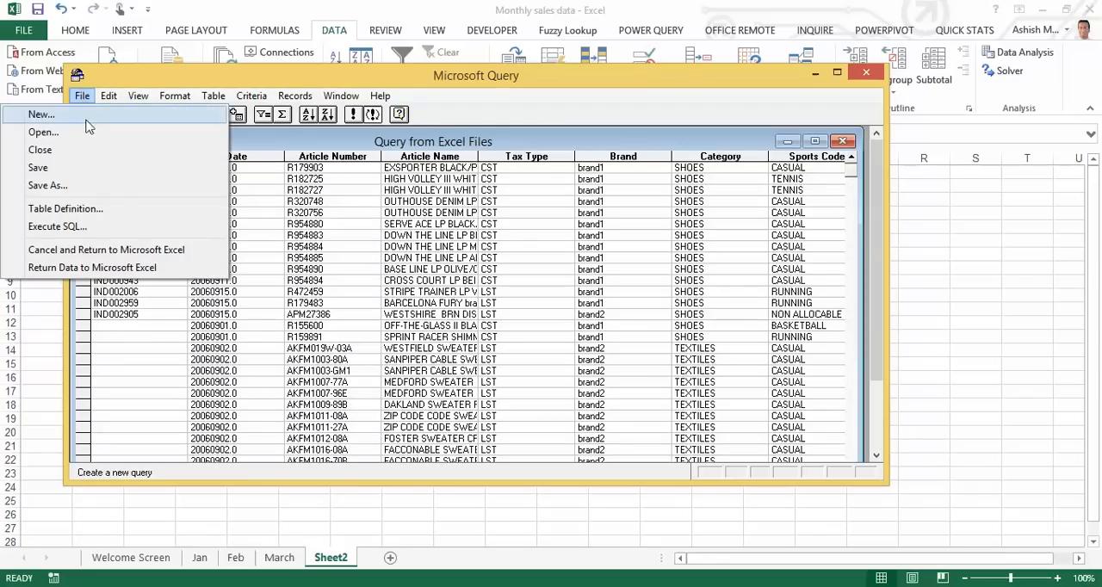
pyautogui.moveTo(92, 268)
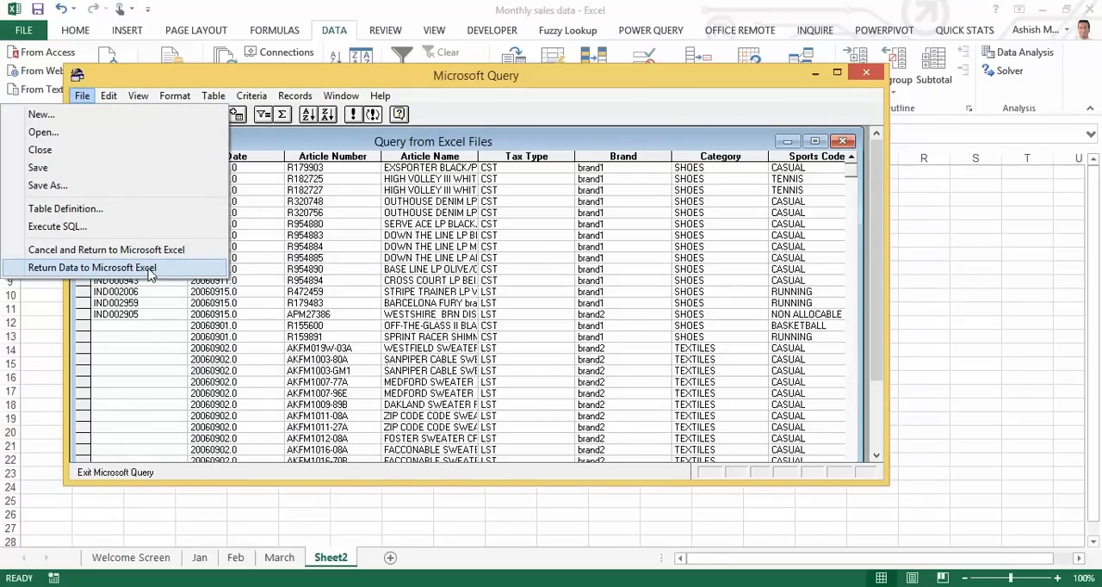
pyautogui.click(92, 268)
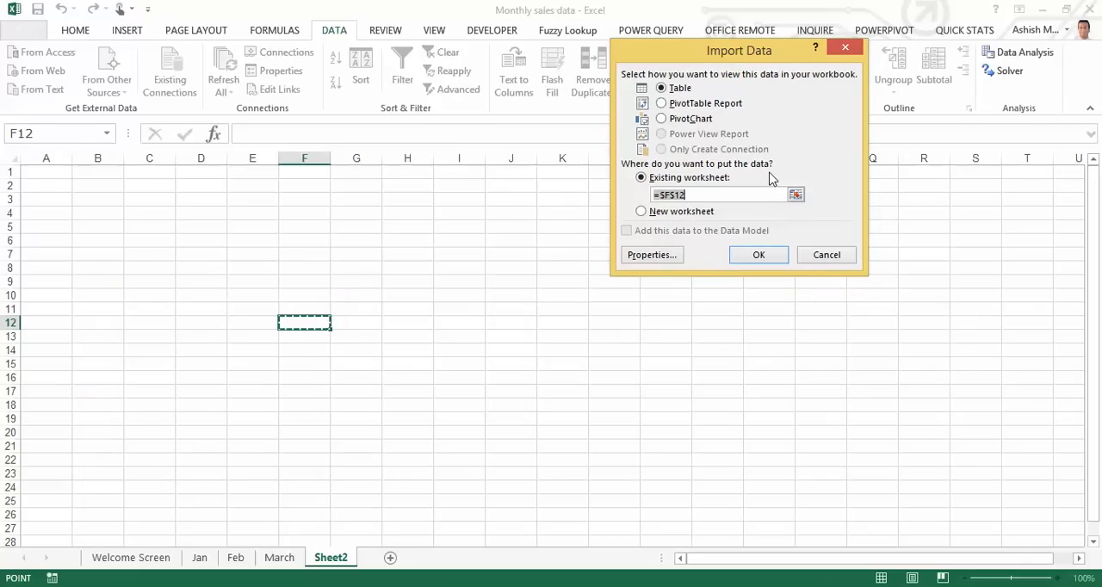
pyautogui.moveTo(741, 153)
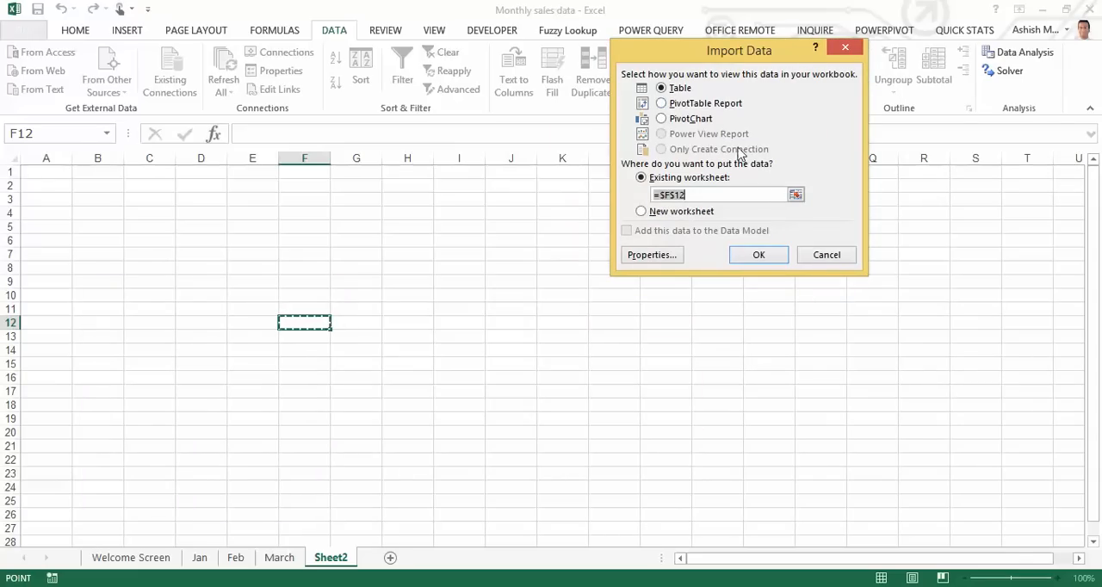
# Import the data as a PivotTable Report at Sheet2!$A$1.
pyautogui.click(660, 102)
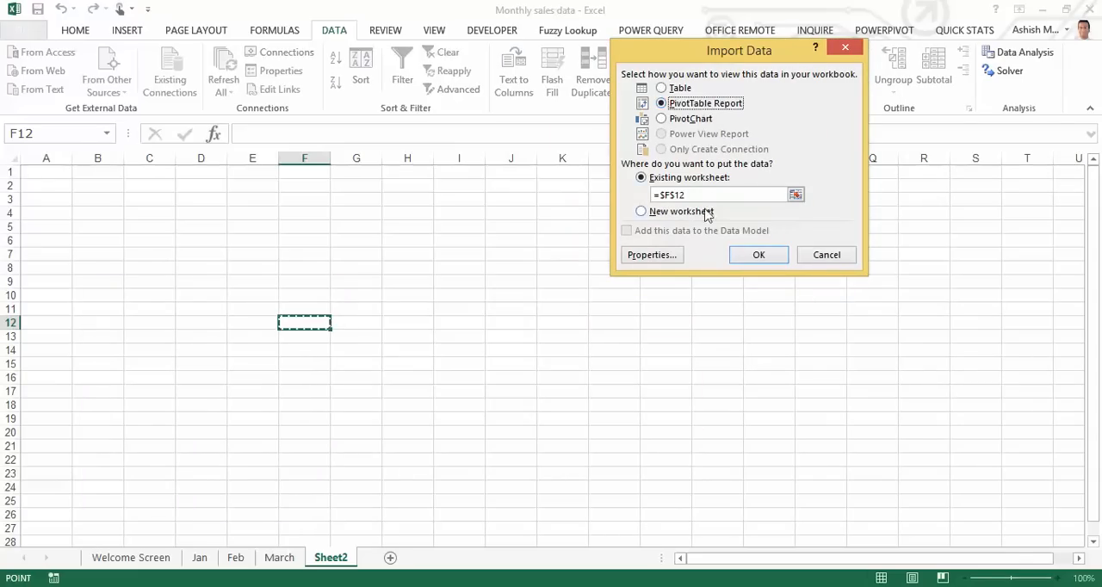
pyautogui.click(709, 195)
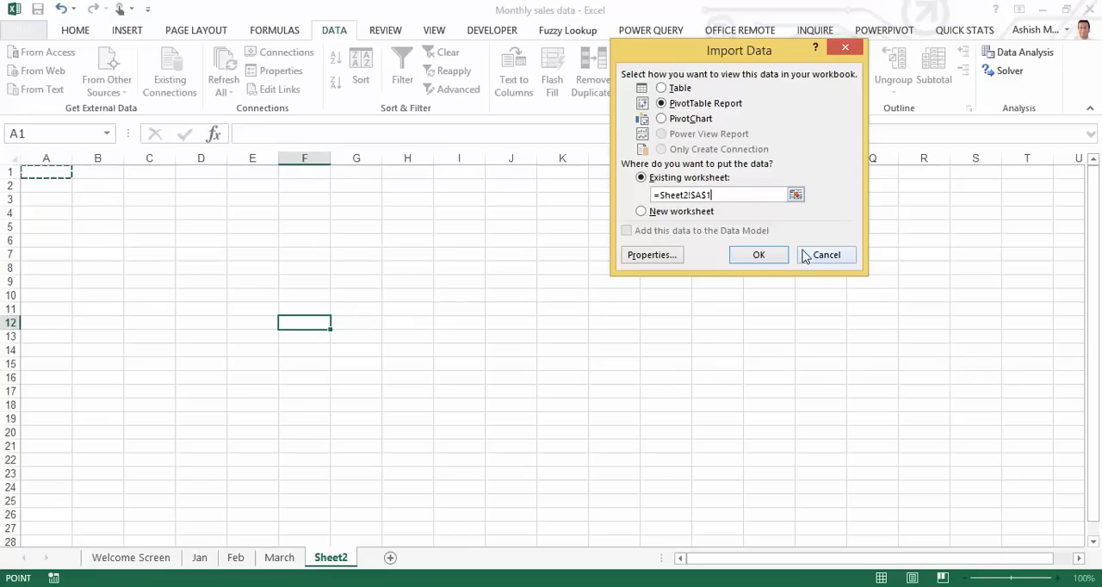
pyautogui.click(759, 255)
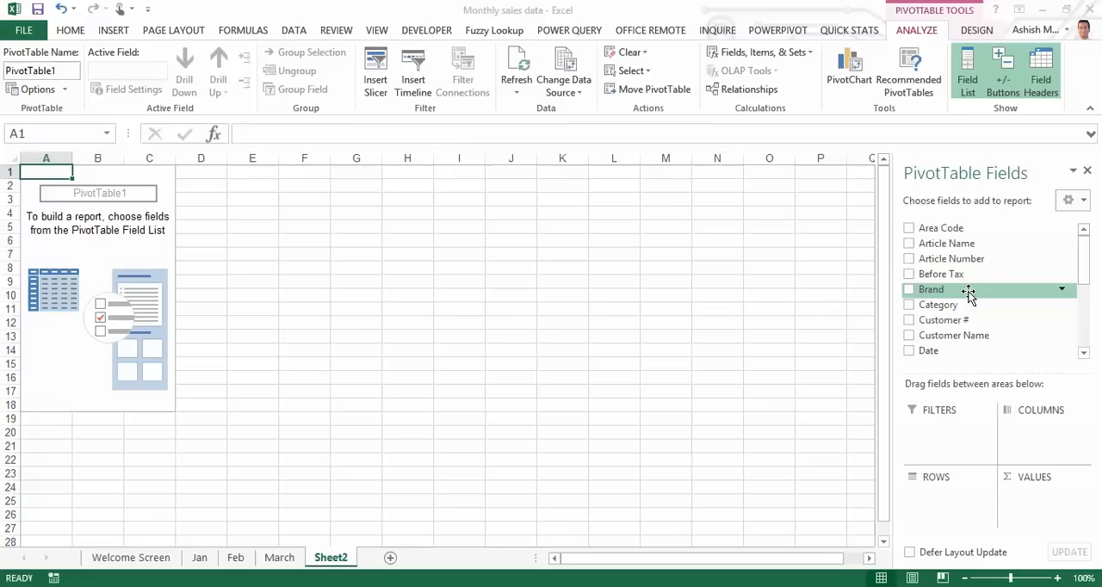
# Add Brand as pivot rows and Sales Value summarized as Sum, then view the Feb sheet.
pyautogui.click(909, 290)
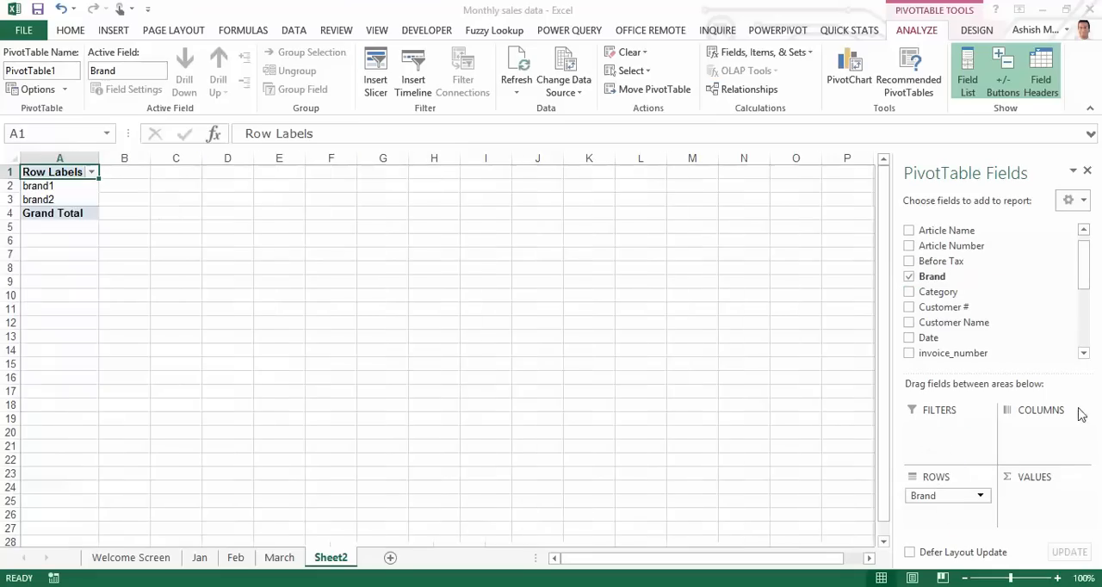
pyautogui.scroll(-3)
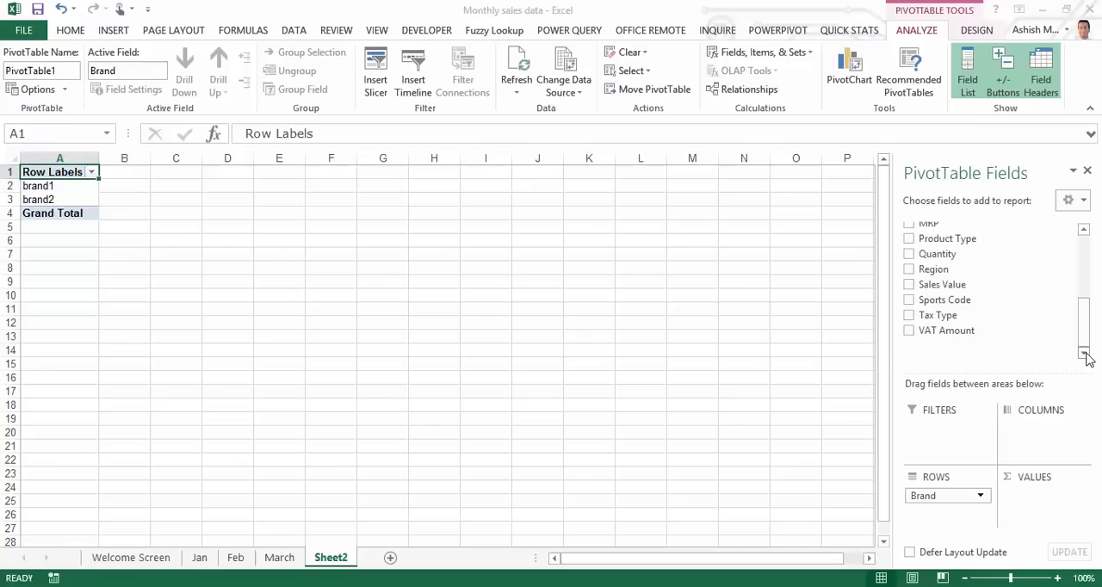
pyautogui.click(910, 284)
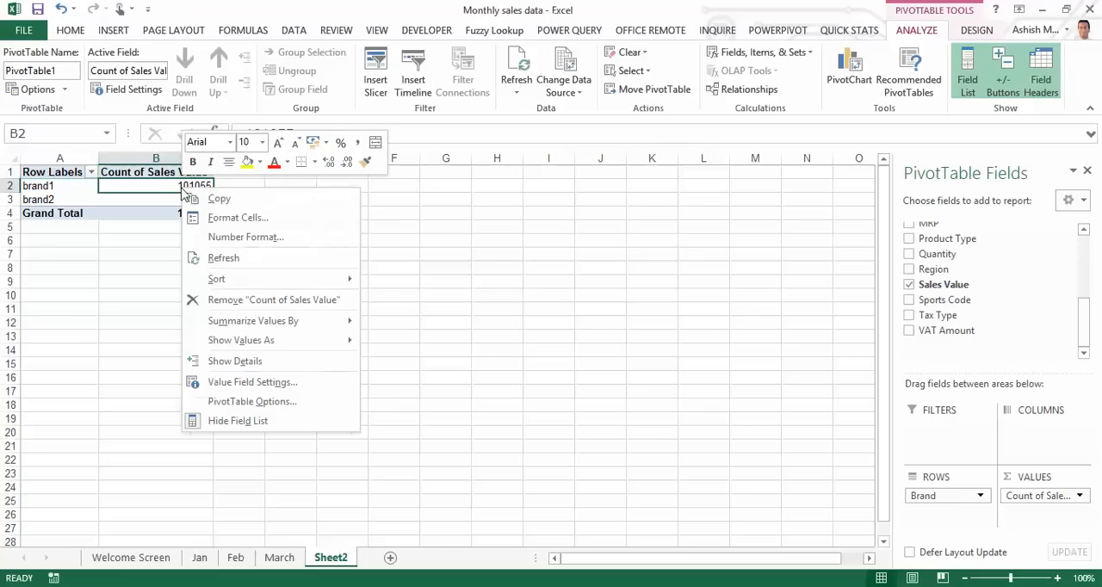
pyautogui.click(395, 328)
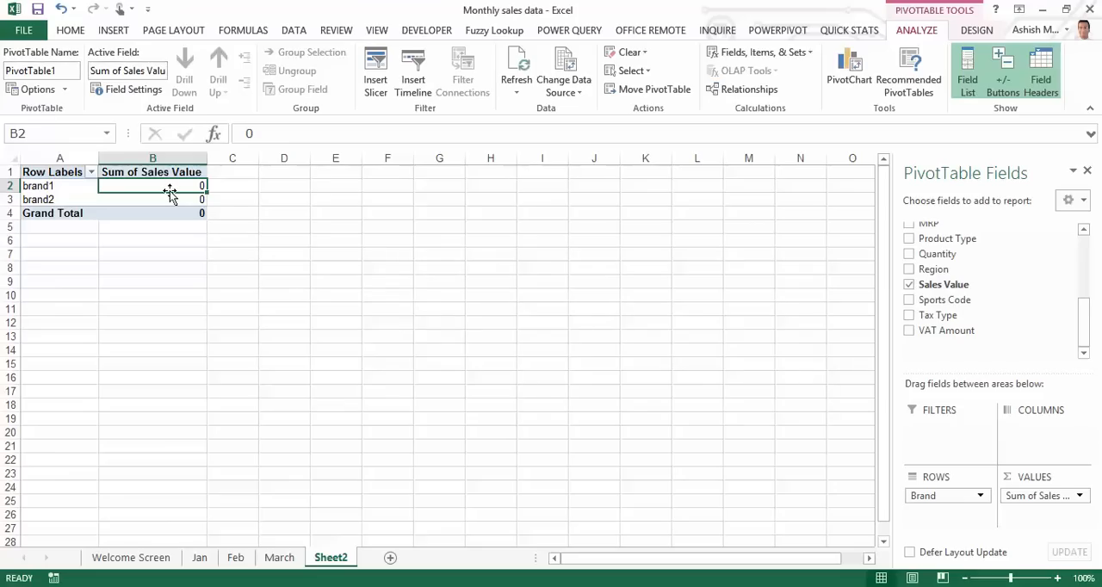
pyautogui.click(198, 558)
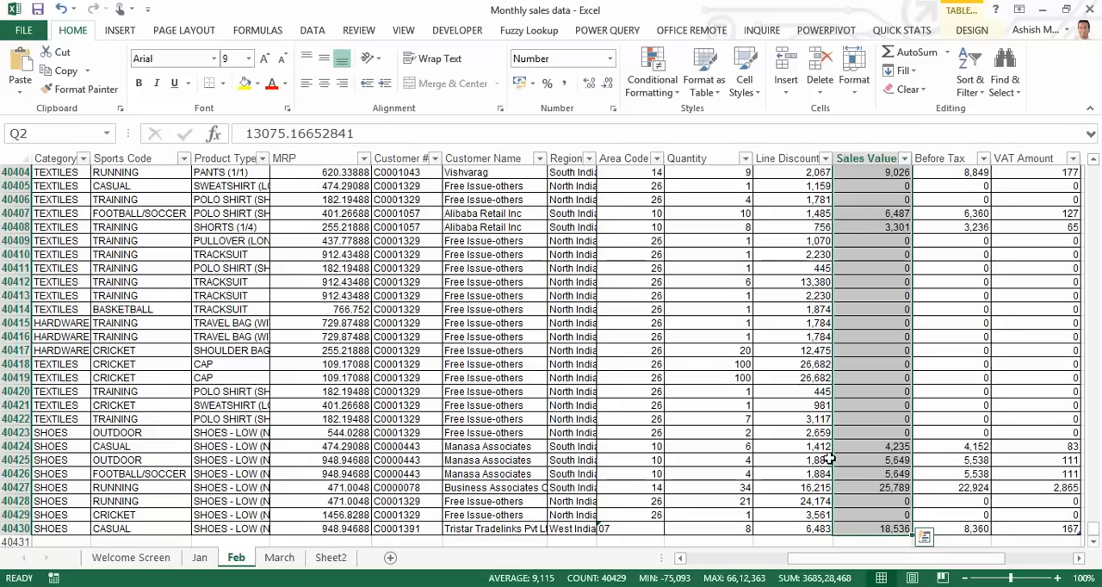
# Enter 0 in March sheet cell Q2, then go back to the Sheet2 pivot.
pyautogui.click(278, 558)
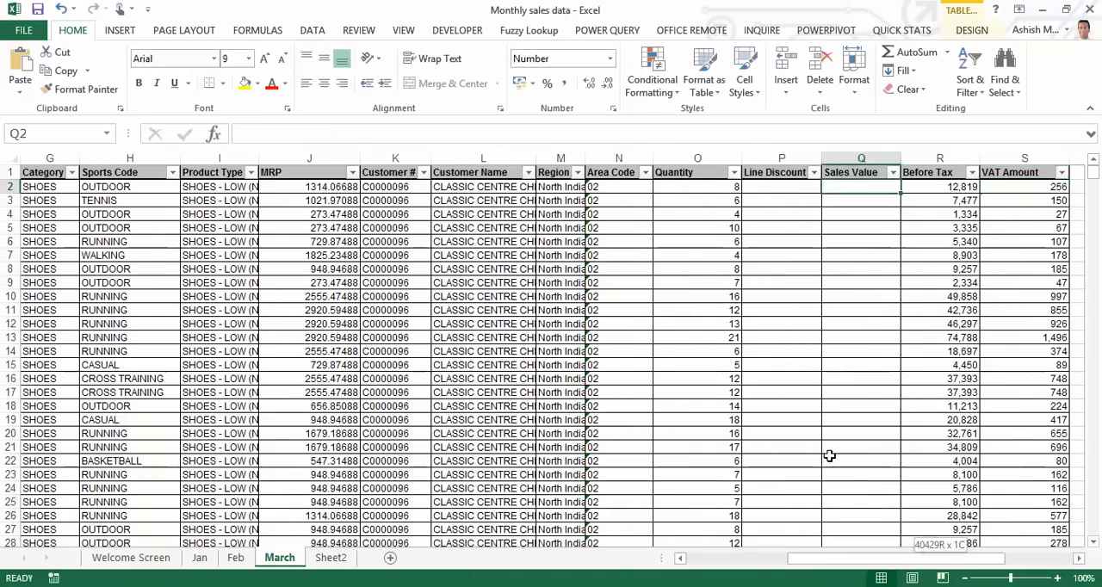
pyautogui.scroll(-3)
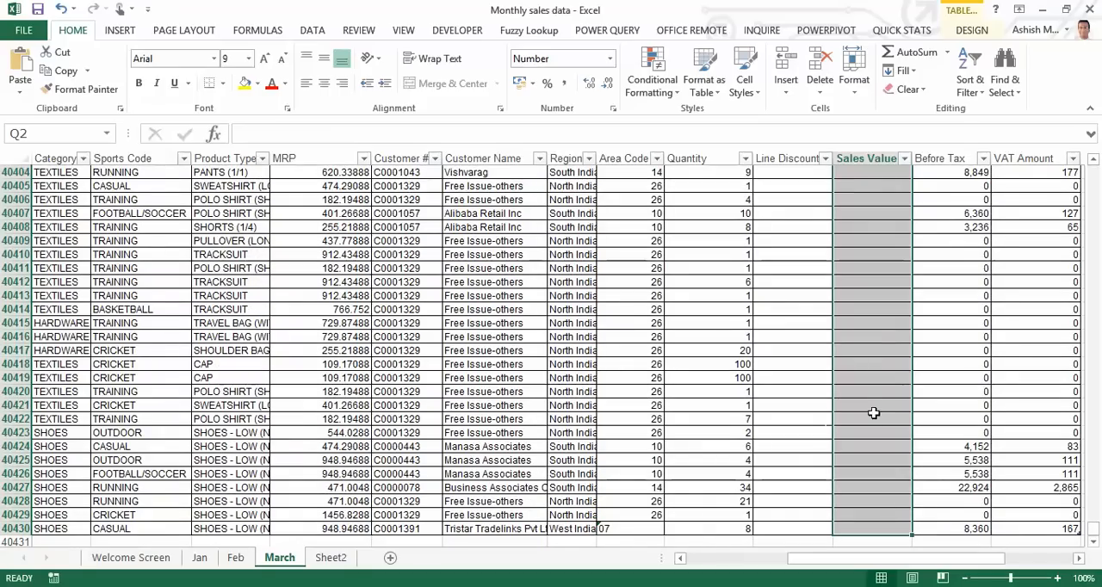
pyautogui.moveTo(871, 401)
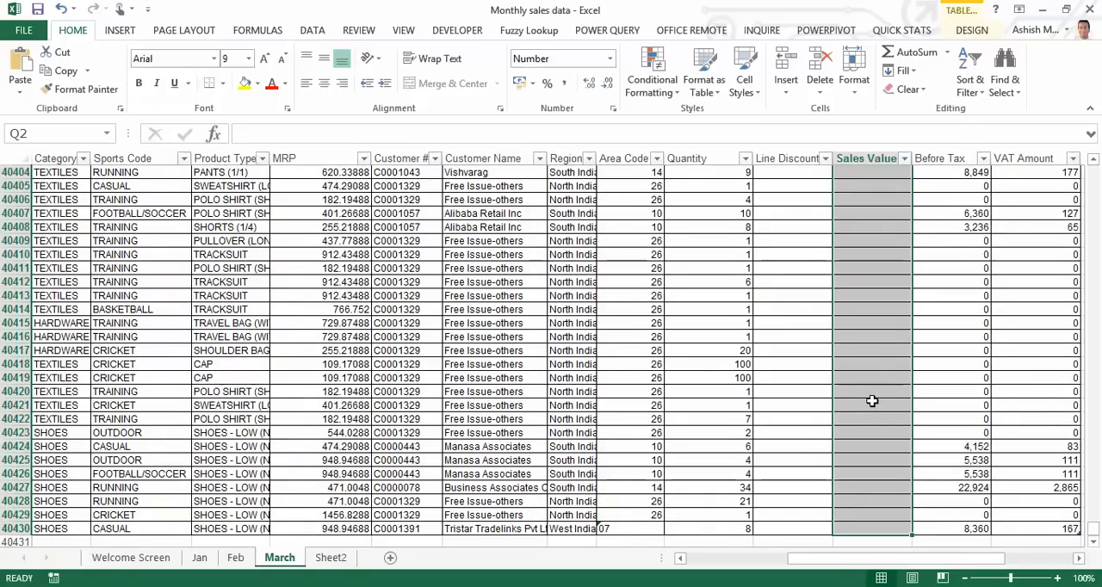
pyautogui.moveTo(902, 490)
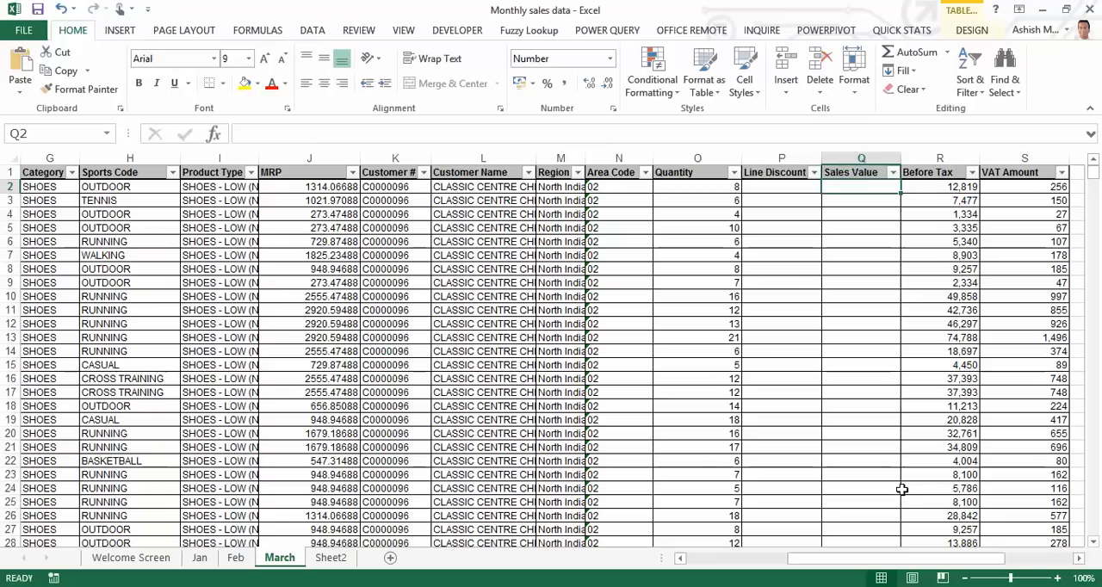
pyautogui.write('0')
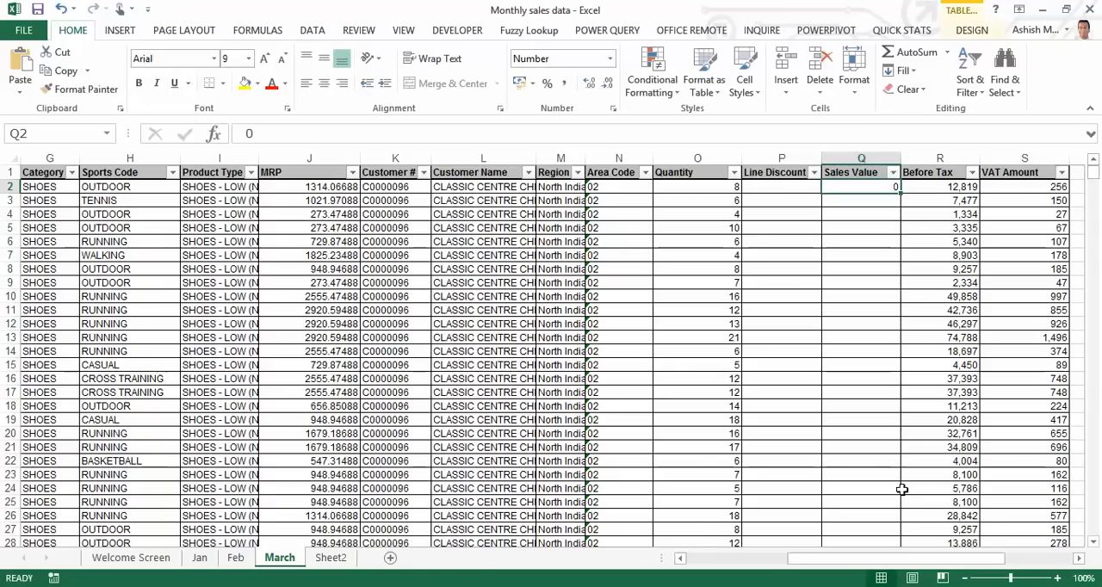
pyautogui.click(329, 558)
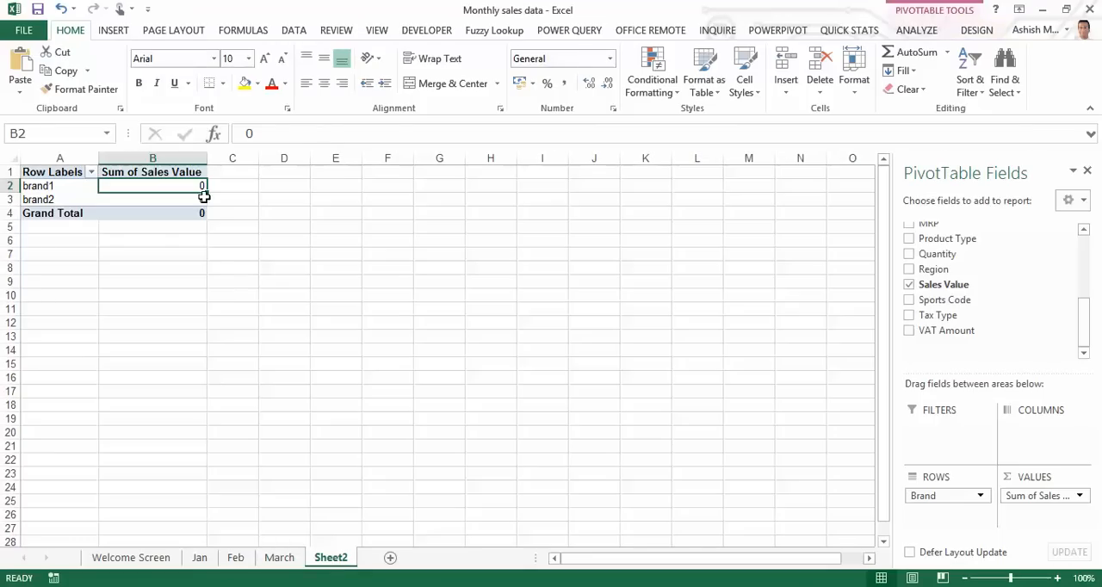
# Refresh PivotTable1 so brand1 shows 820,646,255.8 and brand2 46,324,364.64.
pyautogui.rightClick(152, 186)
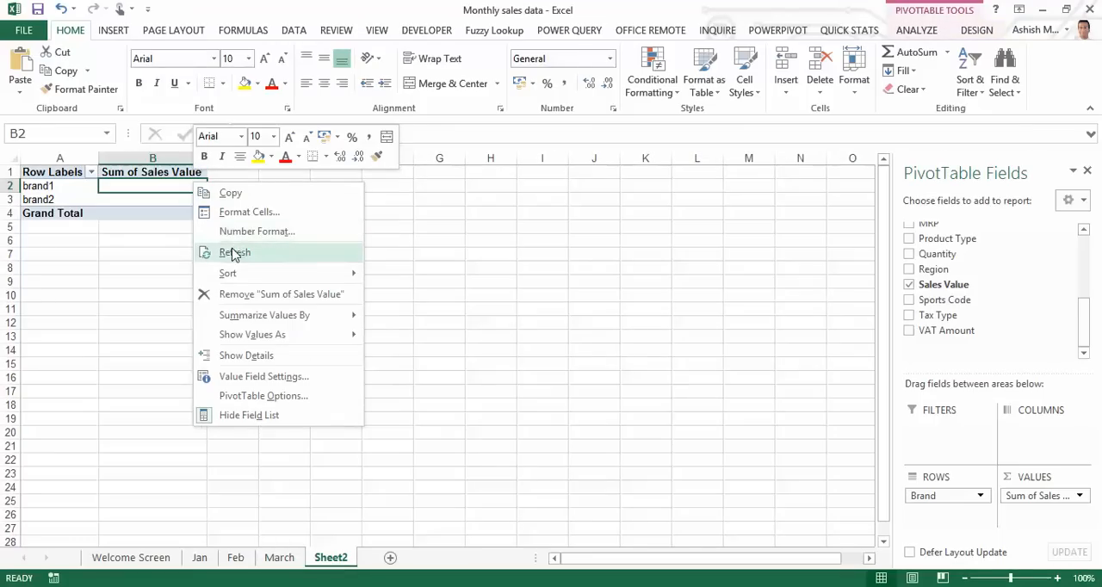
pyautogui.click(235, 253)
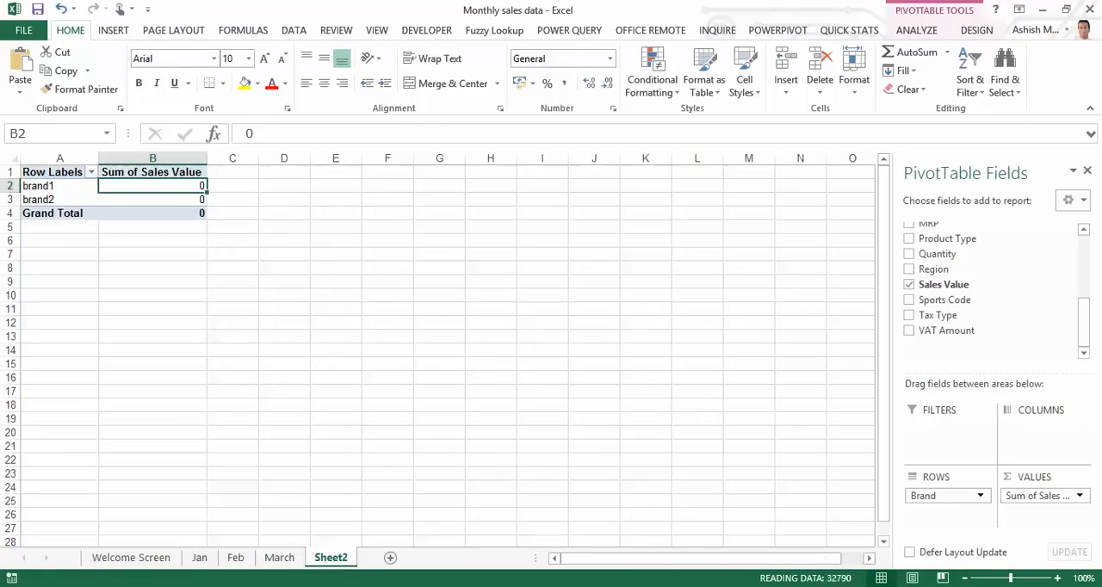
pyautogui.click(1088, 170)
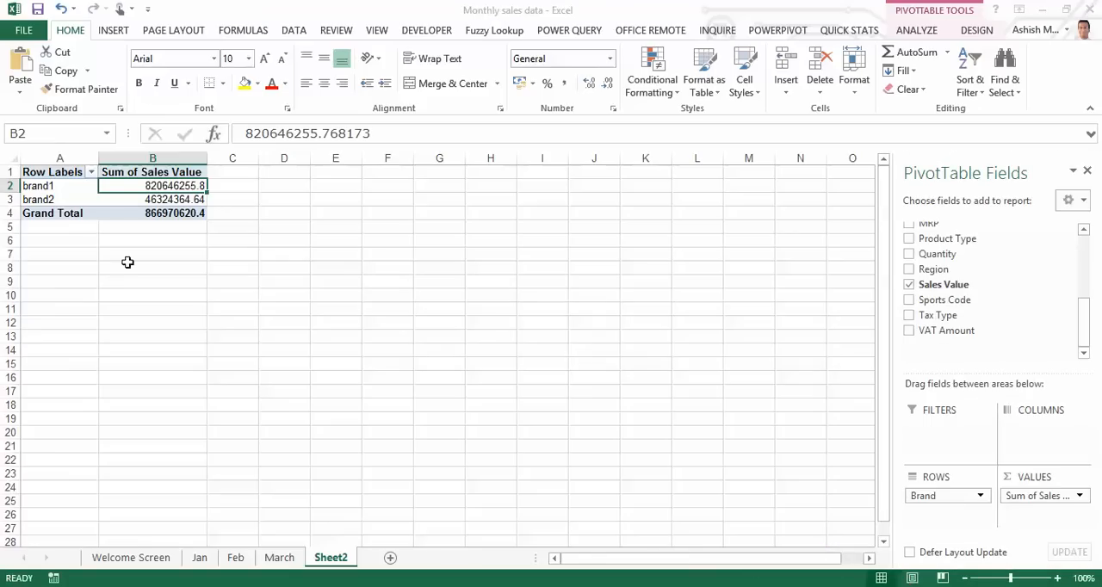
# Apply Number format with 1000 separator to the pivot's Sales Value sums.
pyautogui.rightClick(153, 186)
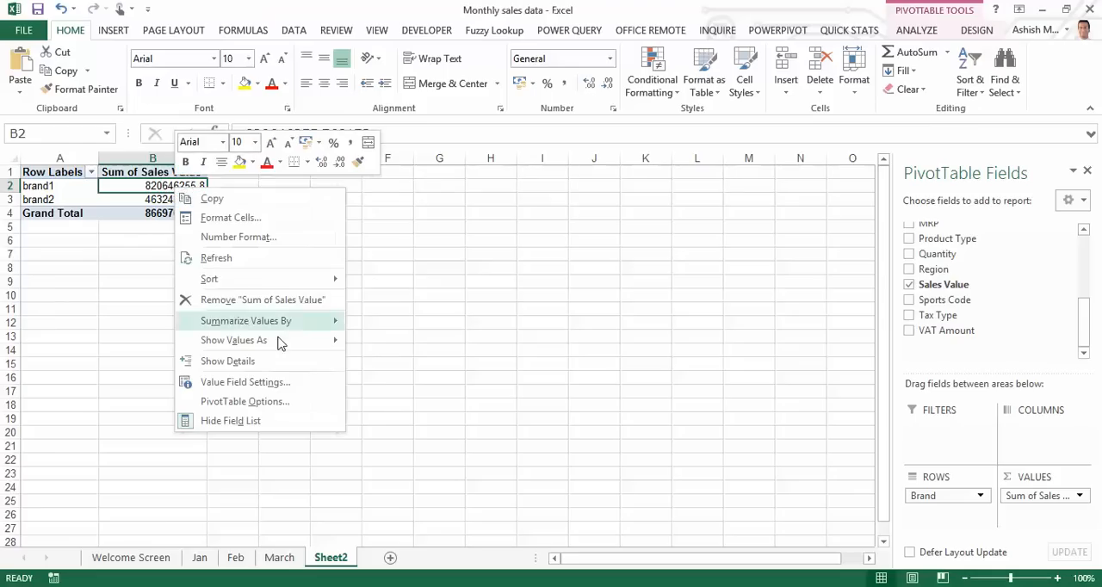
pyautogui.click(230, 217)
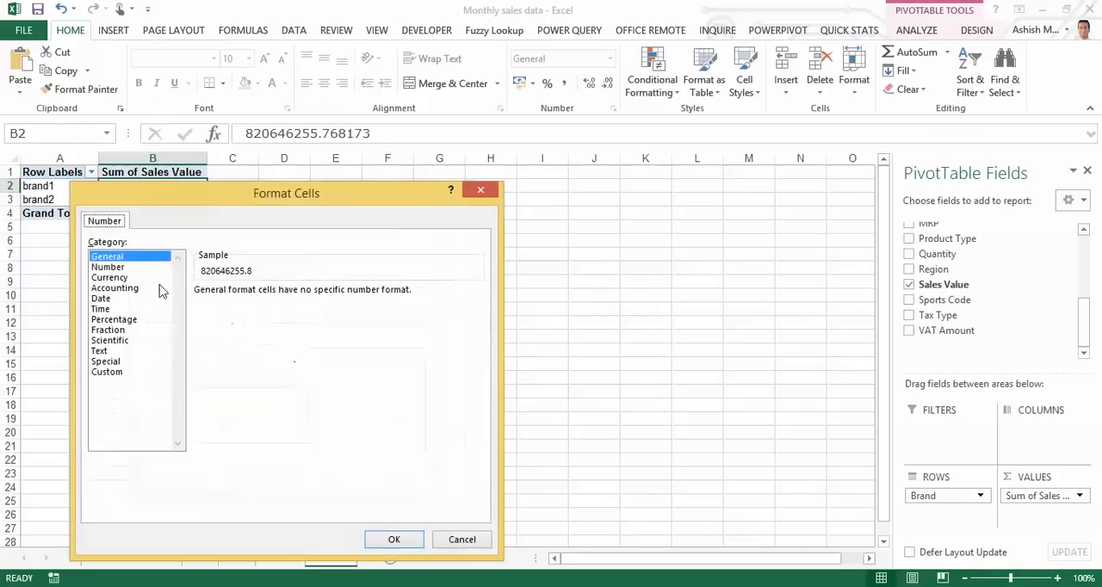
pyautogui.click(108, 266)
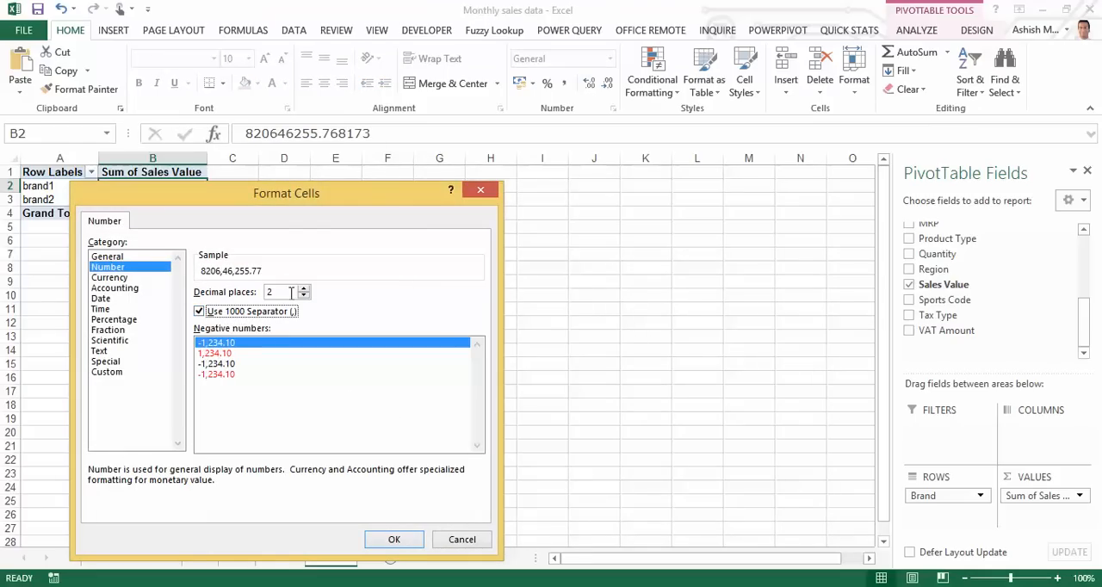
pyautogui.click(394, 539)
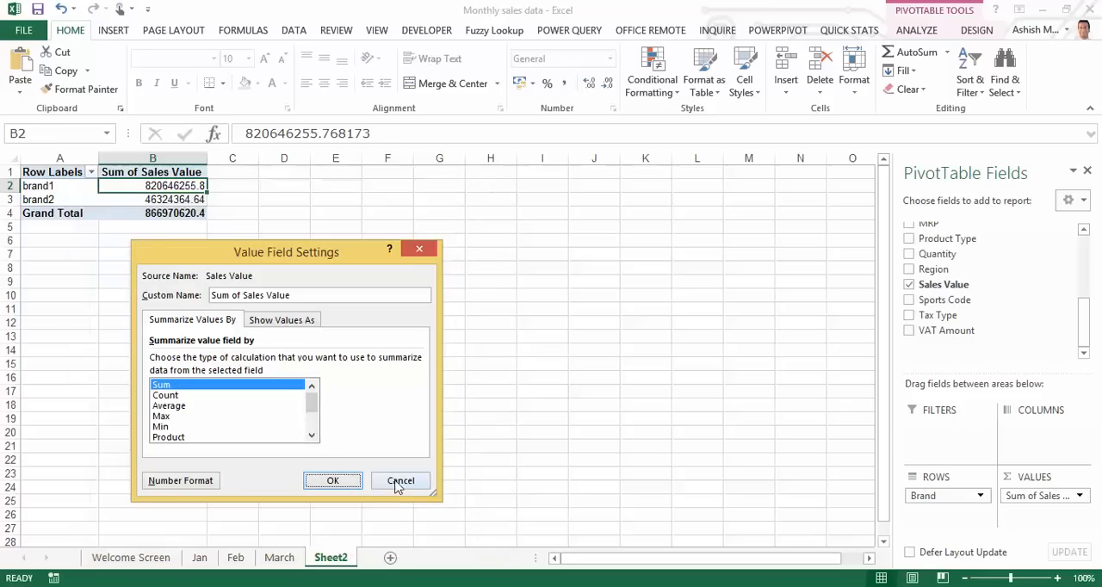
pyautogui.click(333, 480)
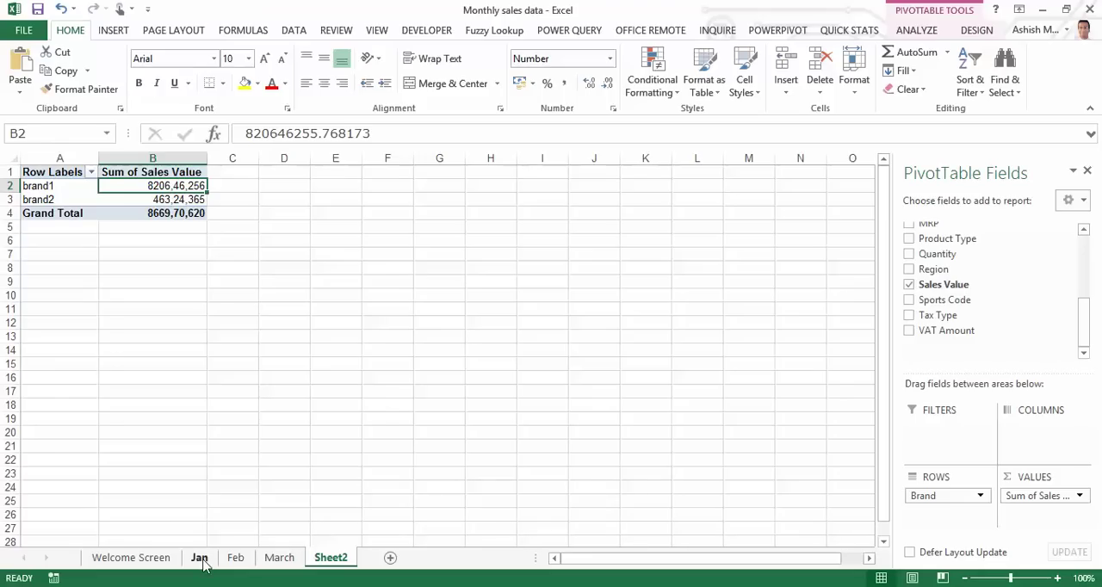
# Fill Jan's next empty row with a Sales Value of 12000, then return to Sheet2.
pyautogui.click(201, 557)
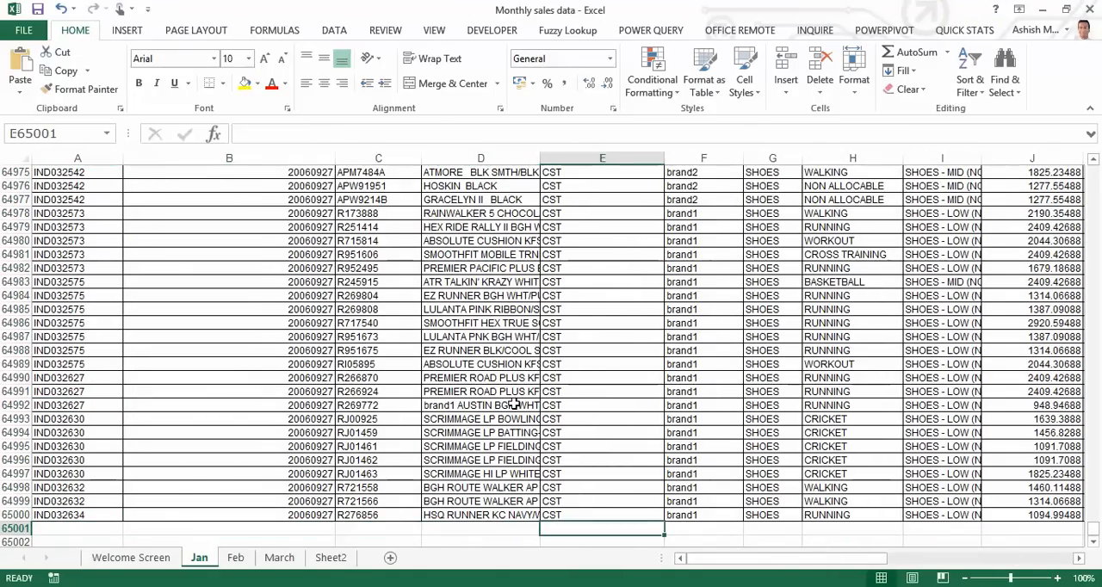
pyautogui.write('Br')
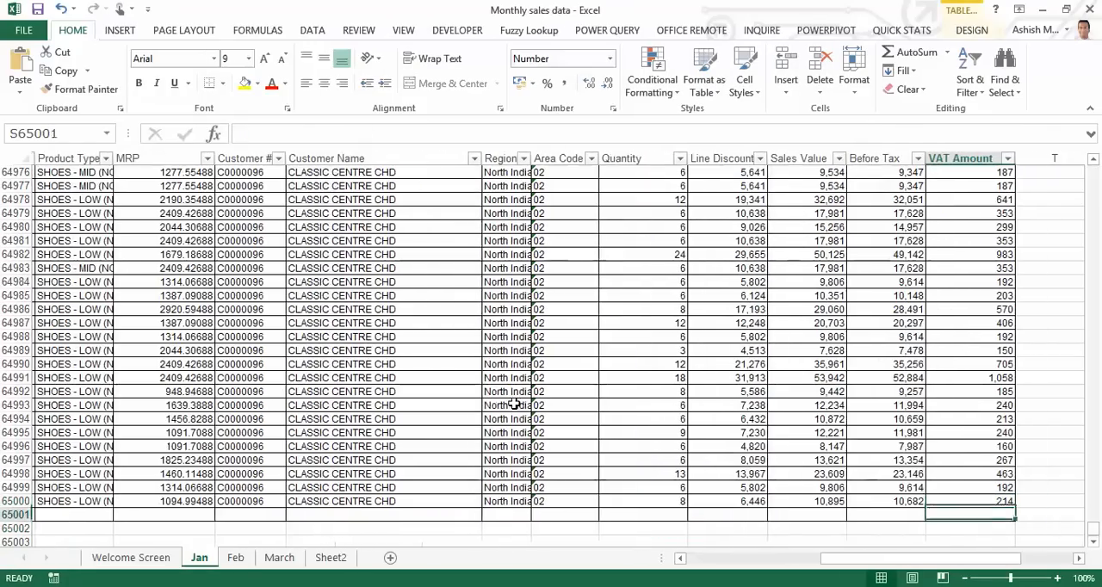
pyautogui.write('12000')
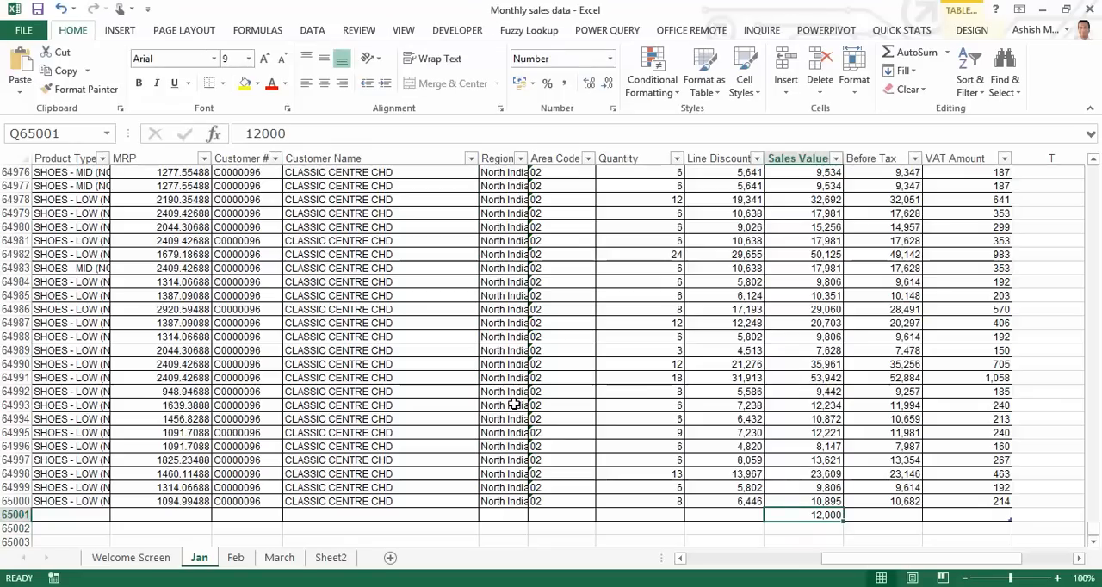
pyautogui.click(330, 558)
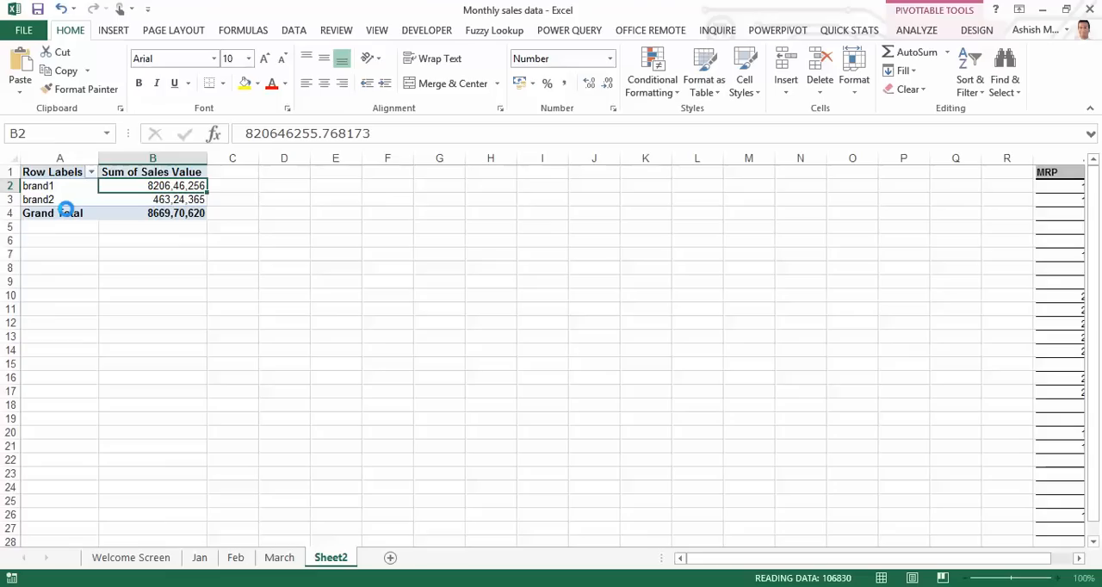
pyautogui.click(66, 213)
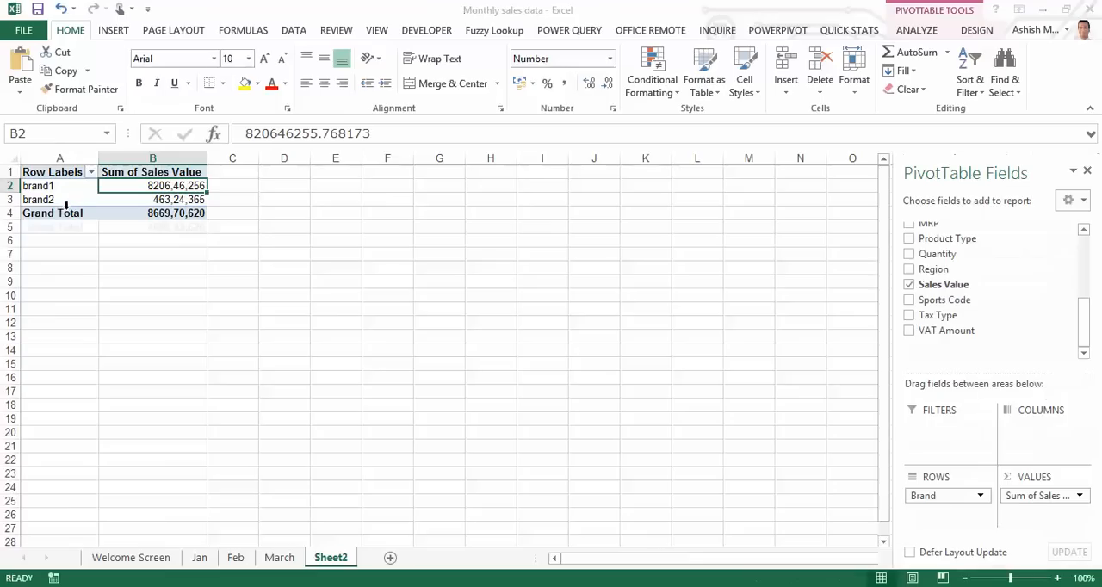